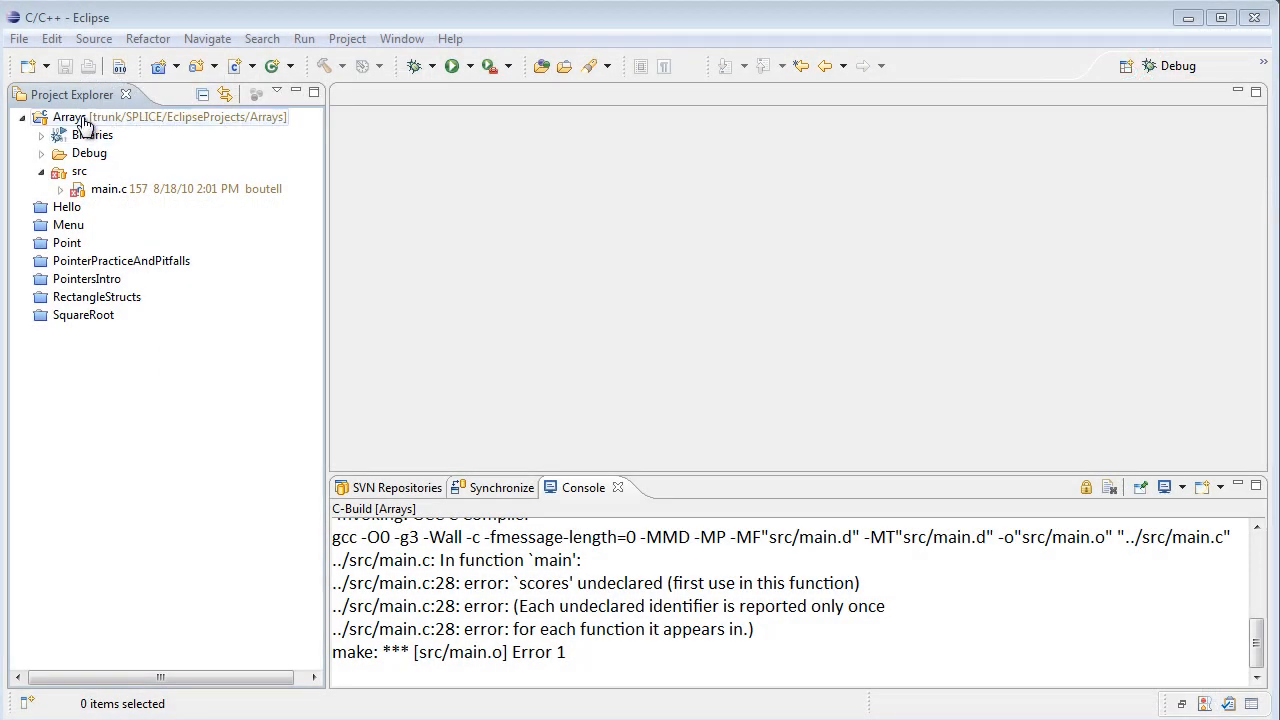
Open main.c from Arrays/src and scroll to main() with the scores TODO
click(110, 188)
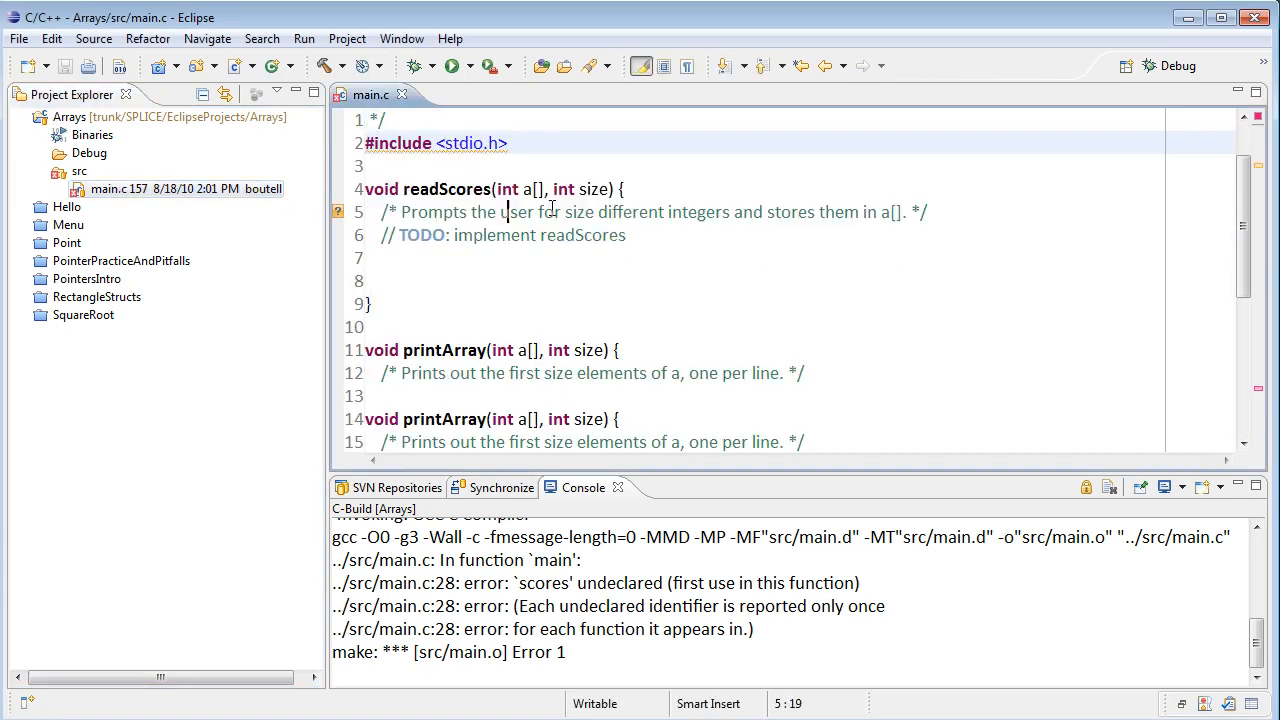
scroll(down, 3)
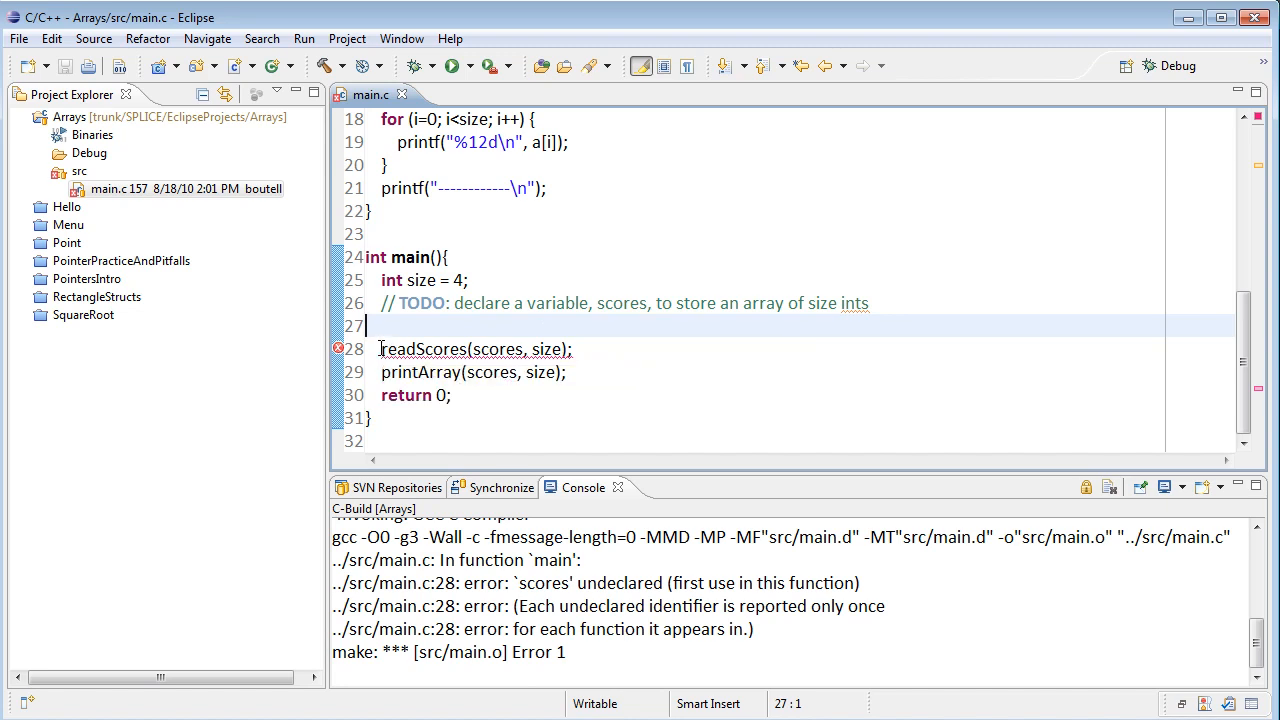
mouse_move(420, 372)
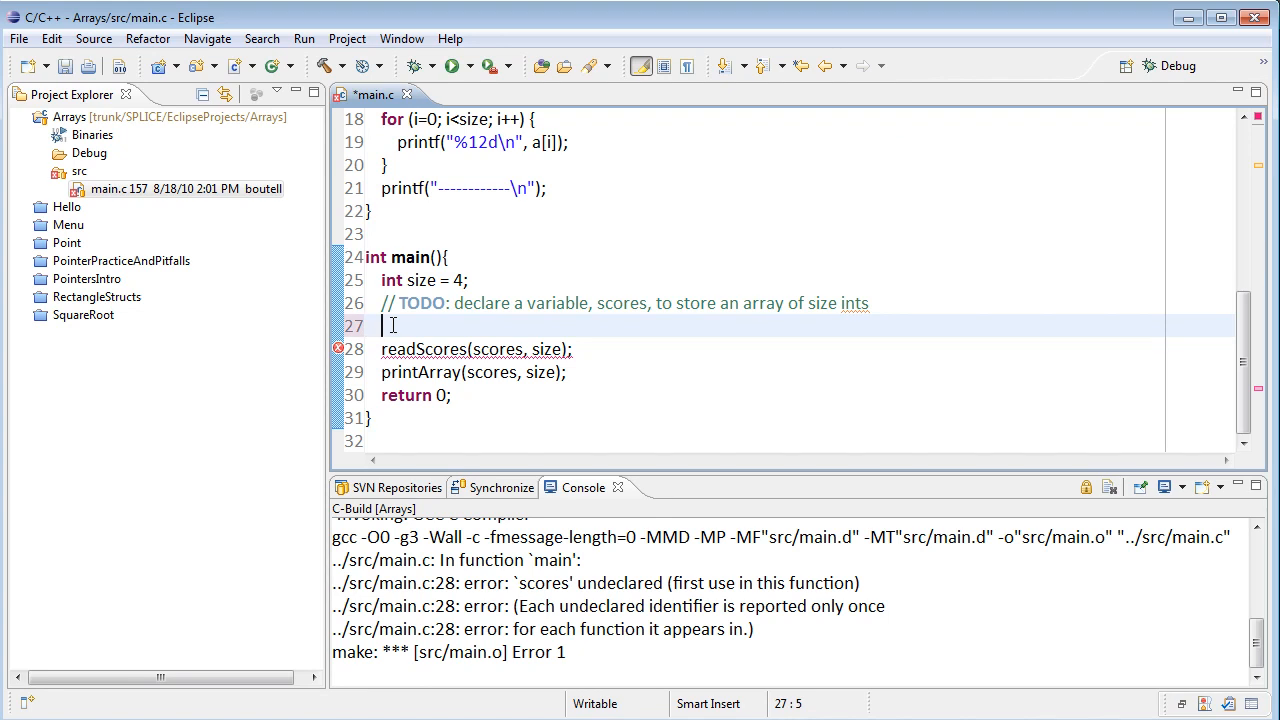
Declare int scores[size]; in main and run, printing four uninitialised values
text(int sco)
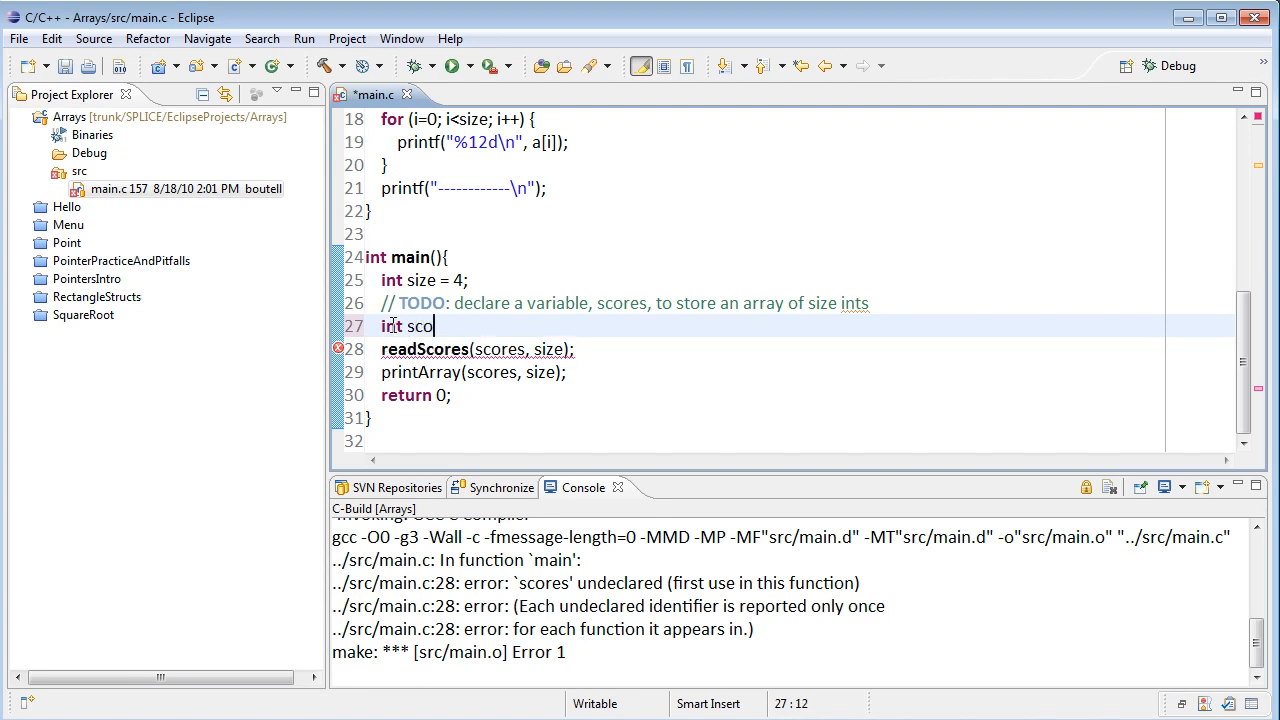
text(res[])
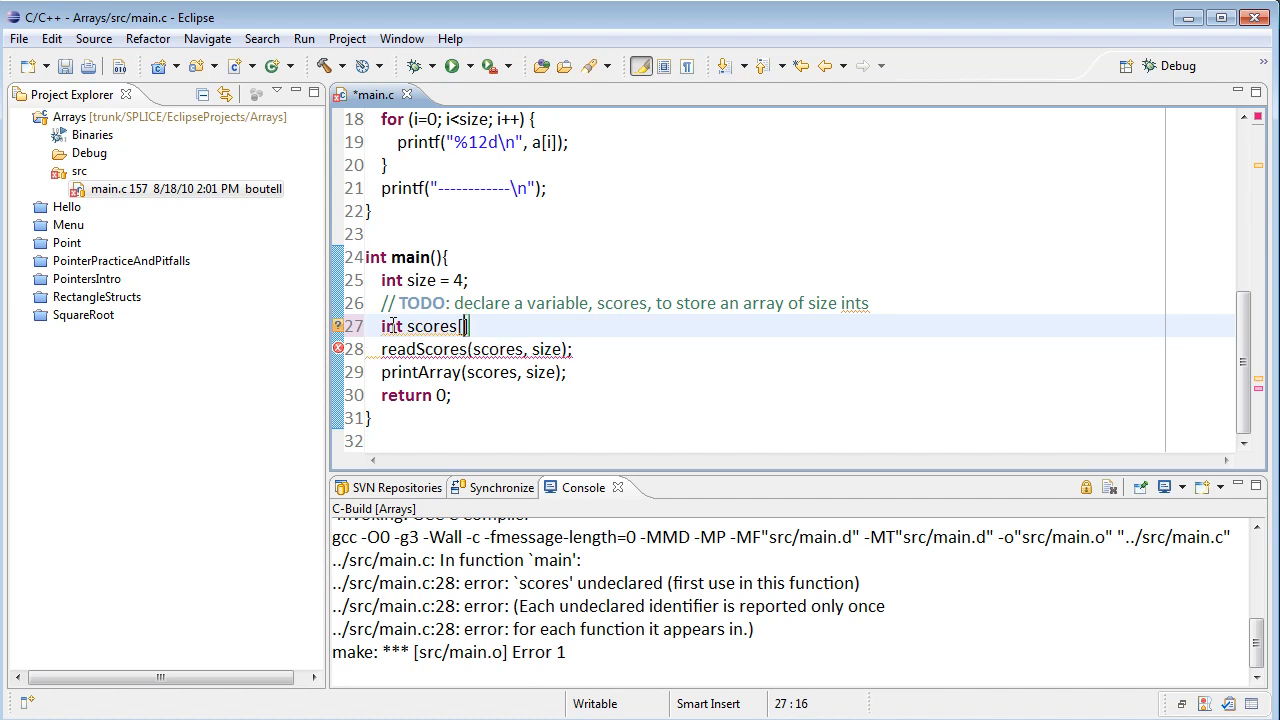
text(size])
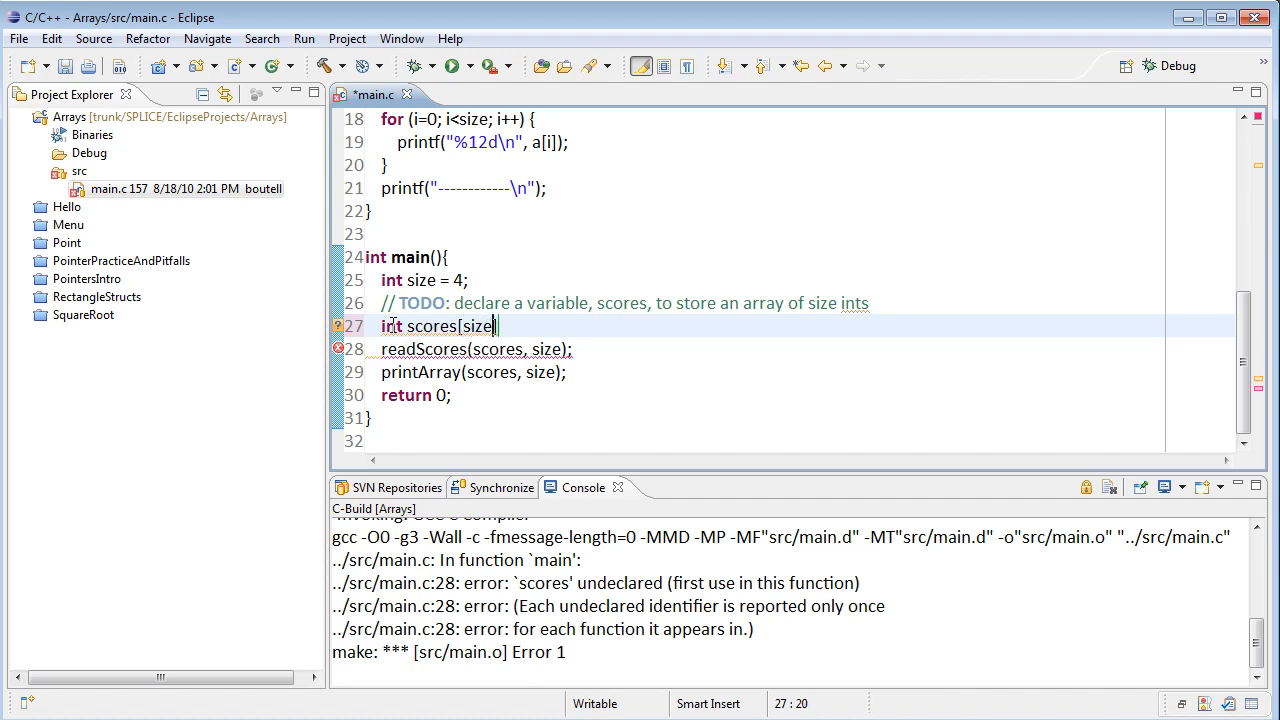
text(;)
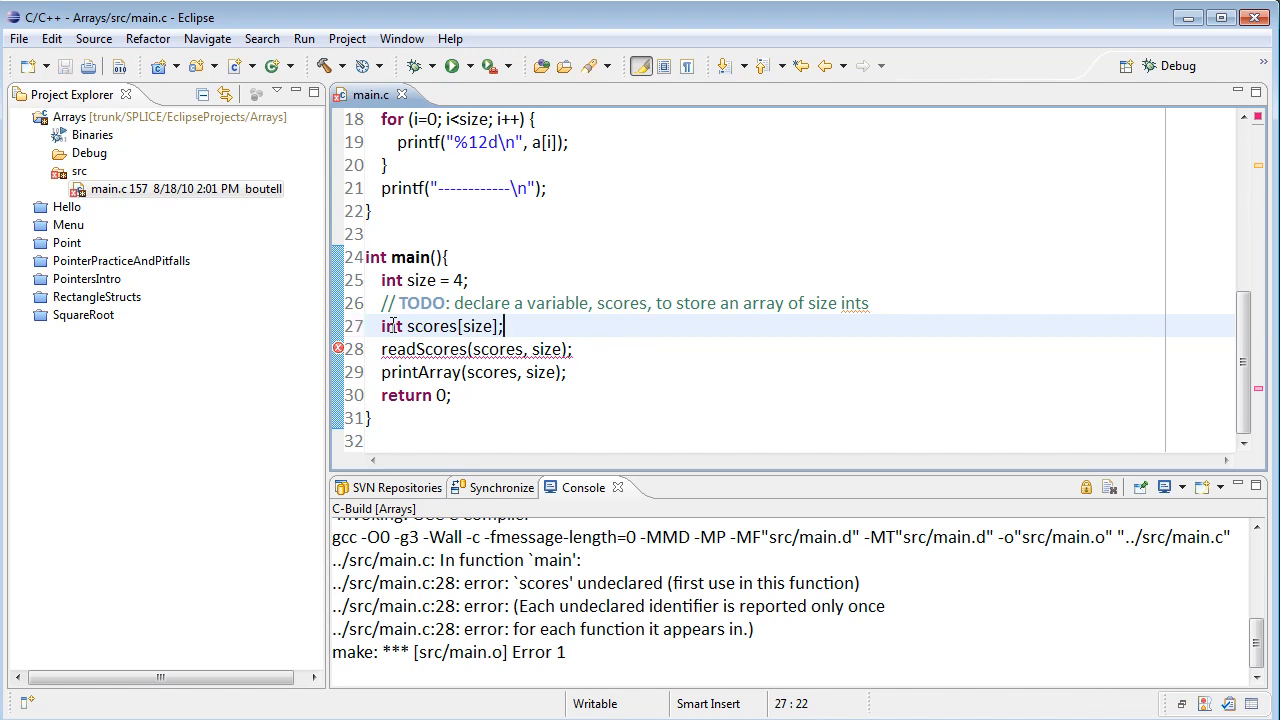
click(454, 64)
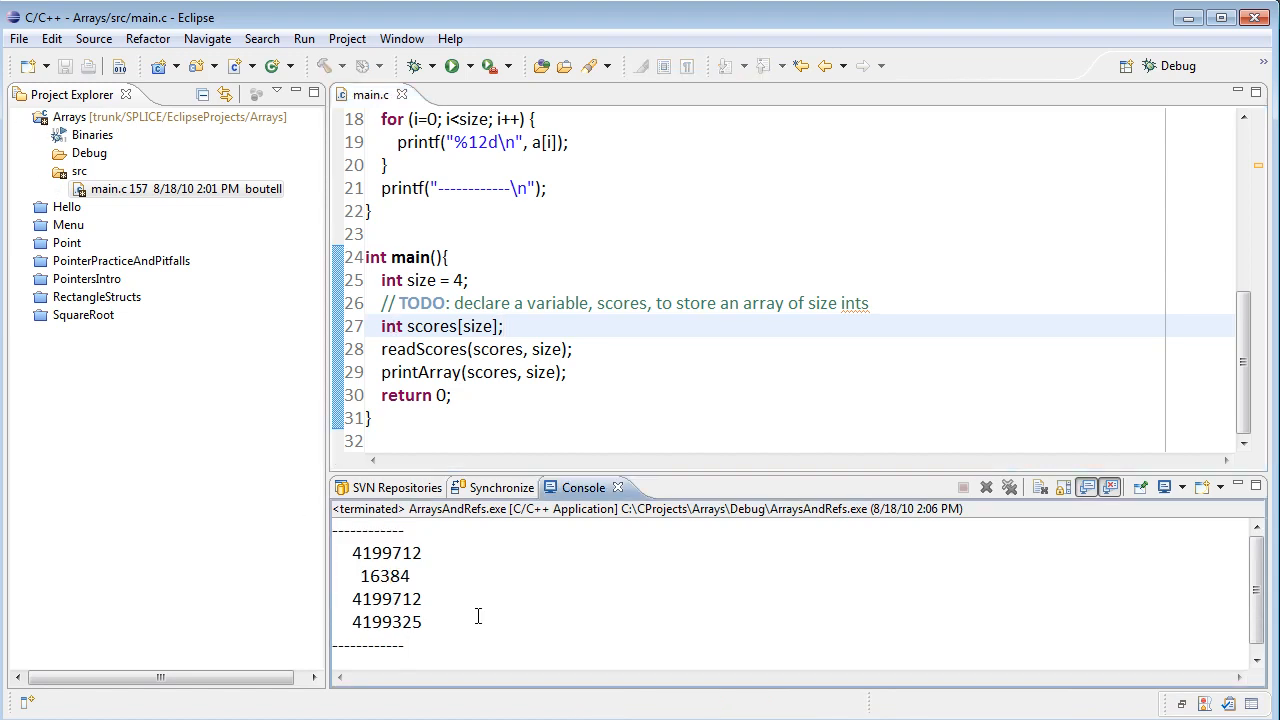
mouse_move(432, 572)
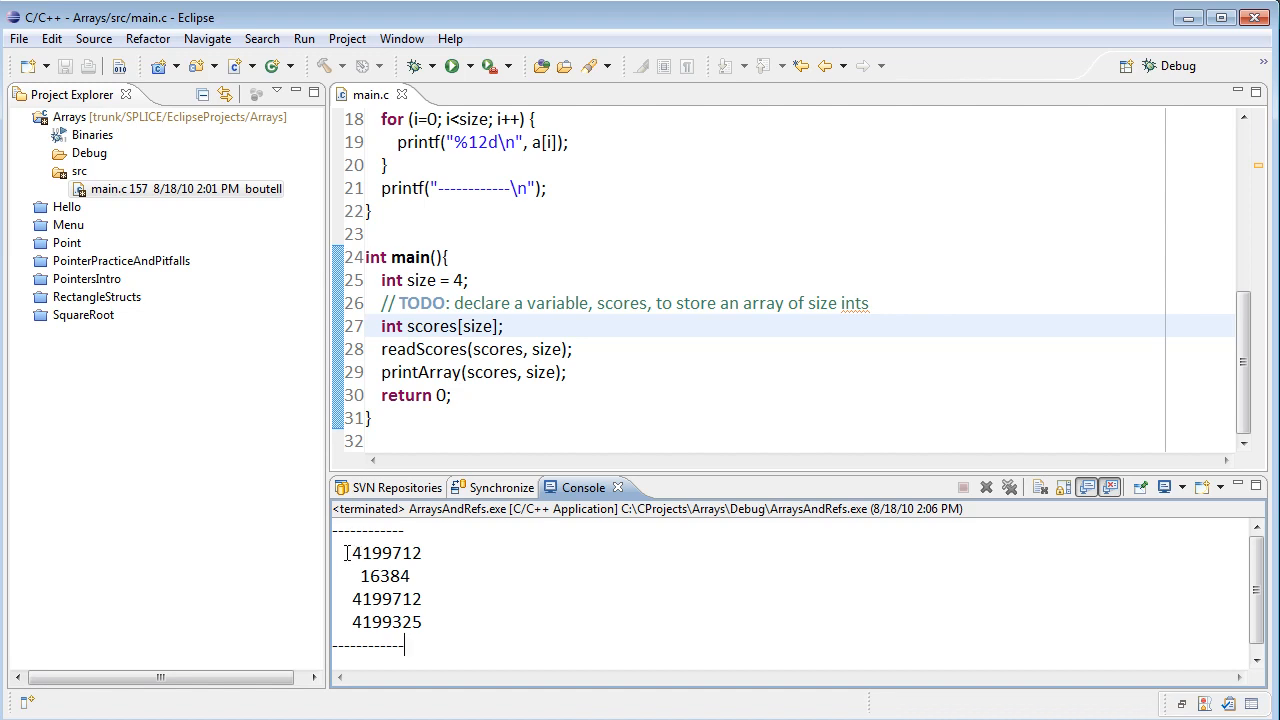
mouse_move(444, 586)
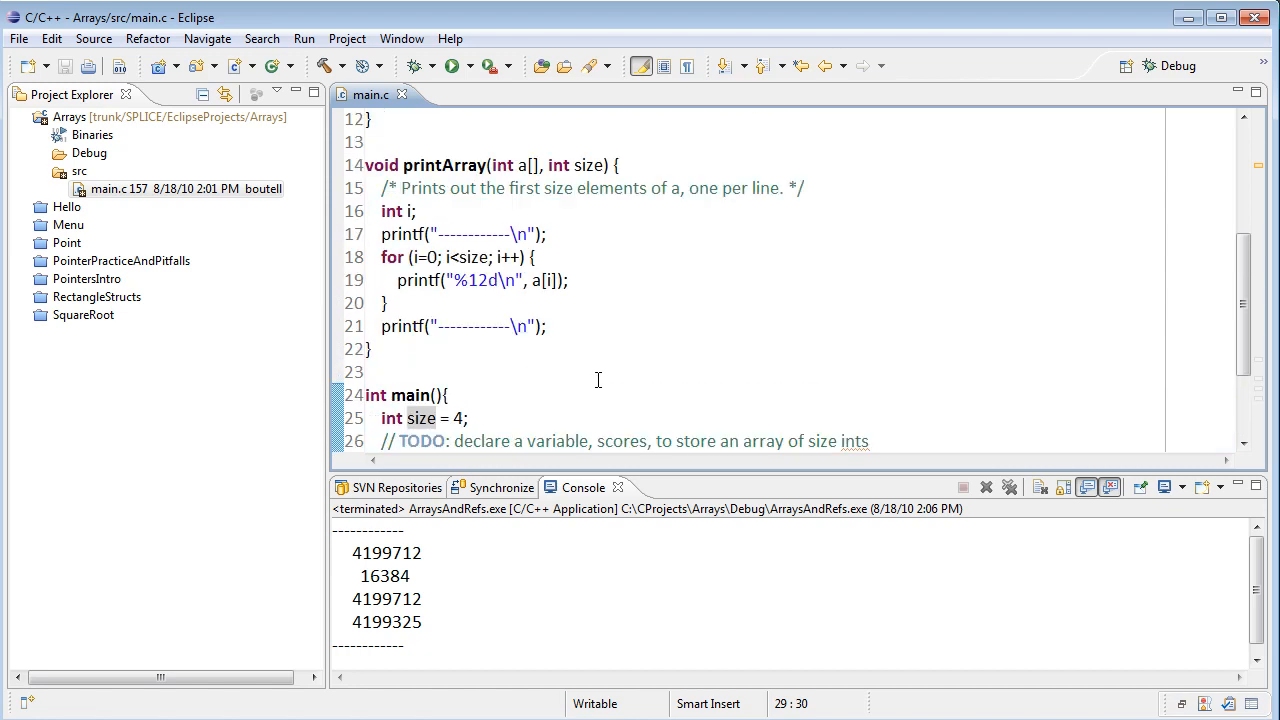
mouse_move(500, 172)
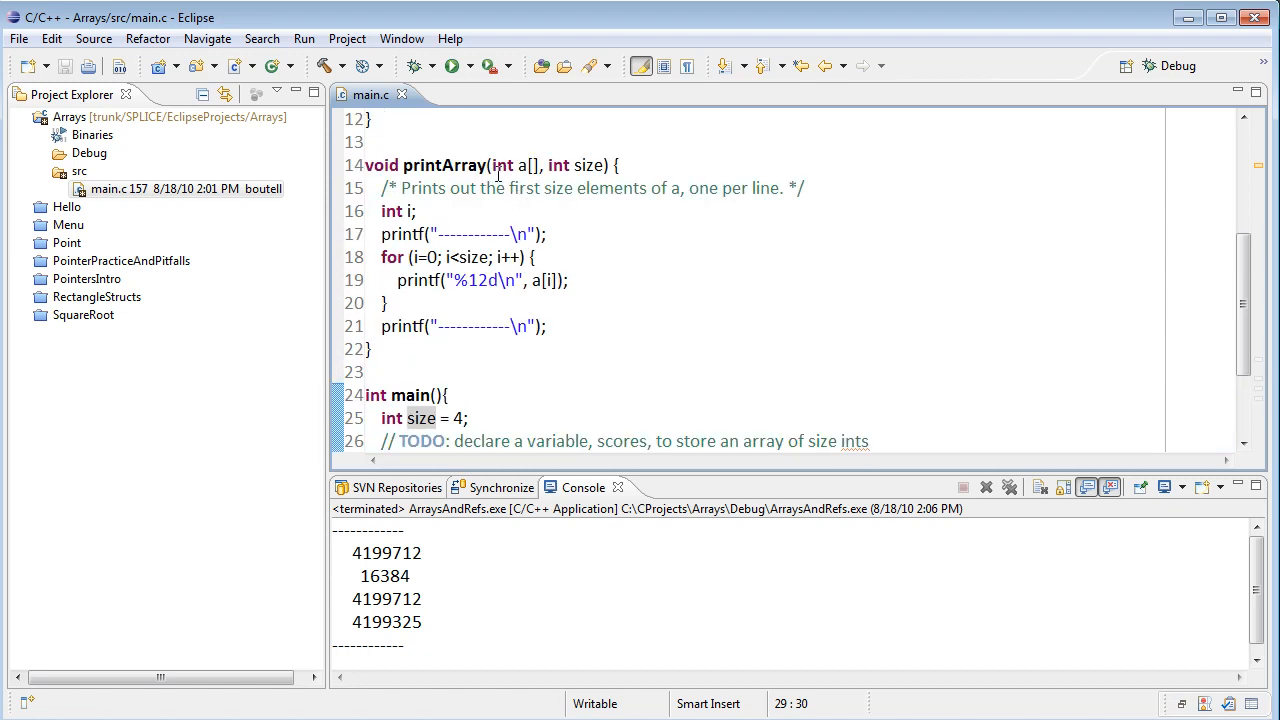
mouse_move(524, 164)
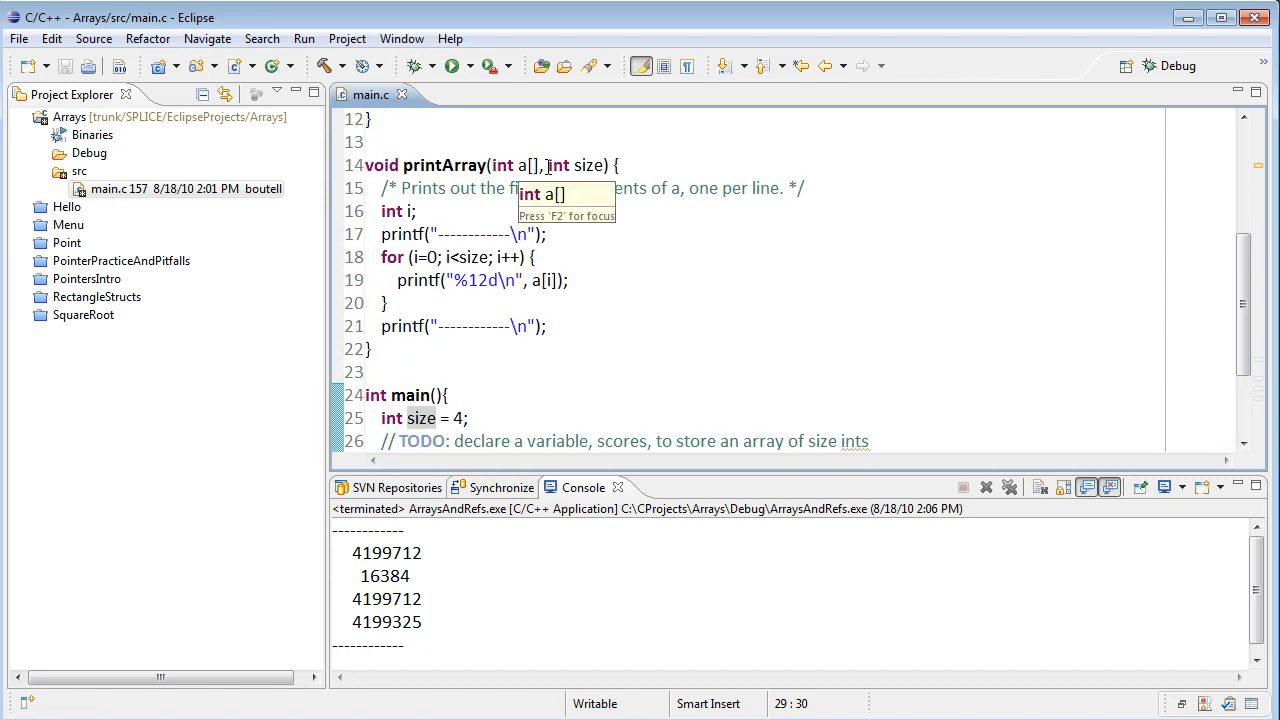
click(664, 256)
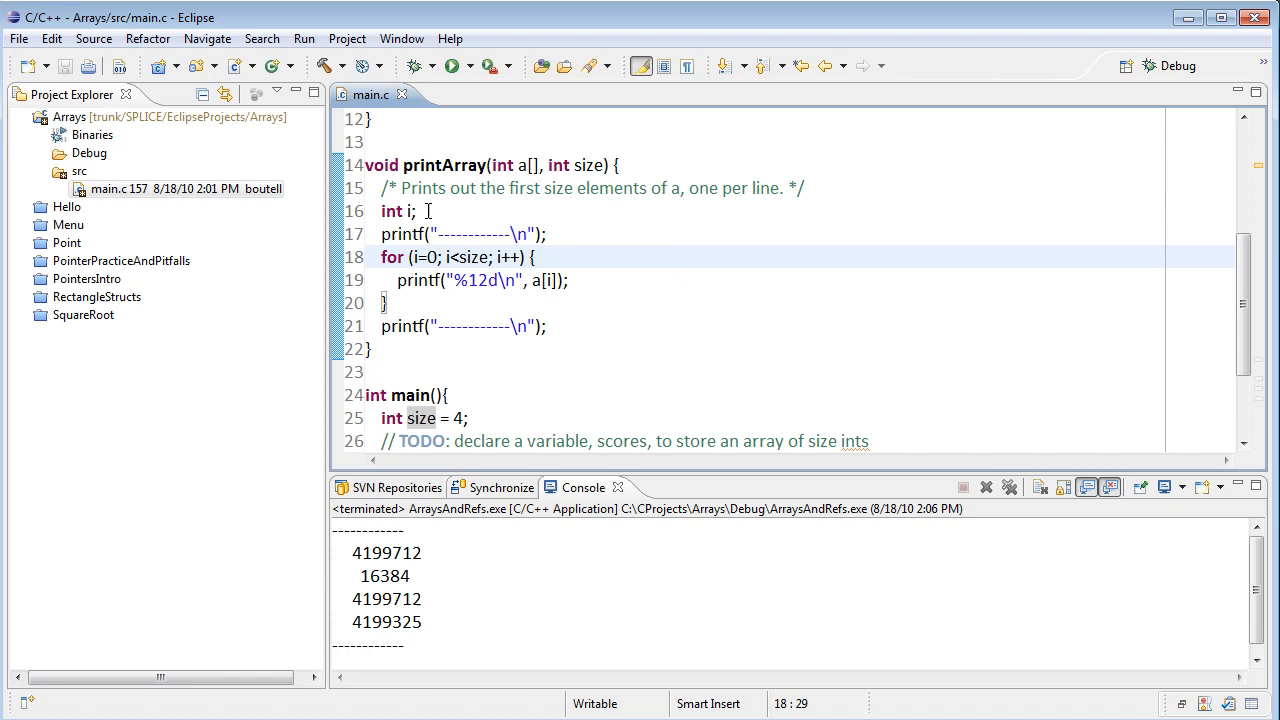
click(380, 256)
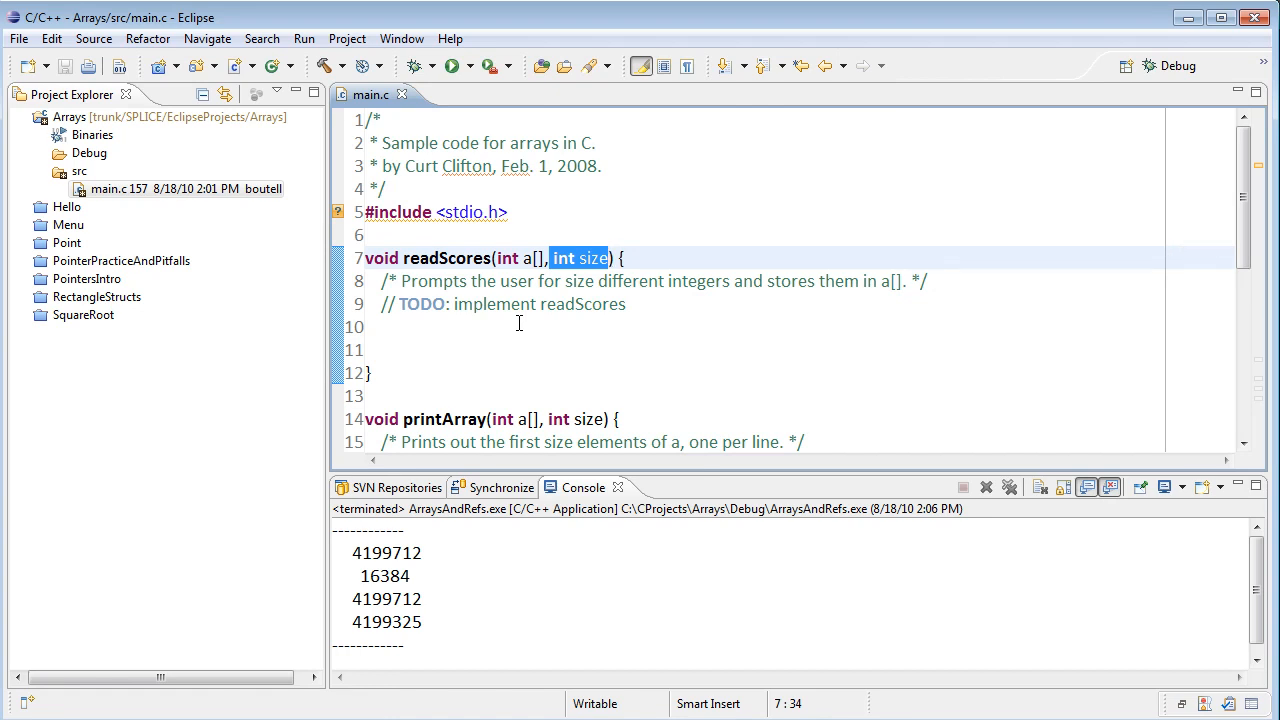
Write the opening printf "Please enter %d scores as integers\n" in readScores
click(500, 326)
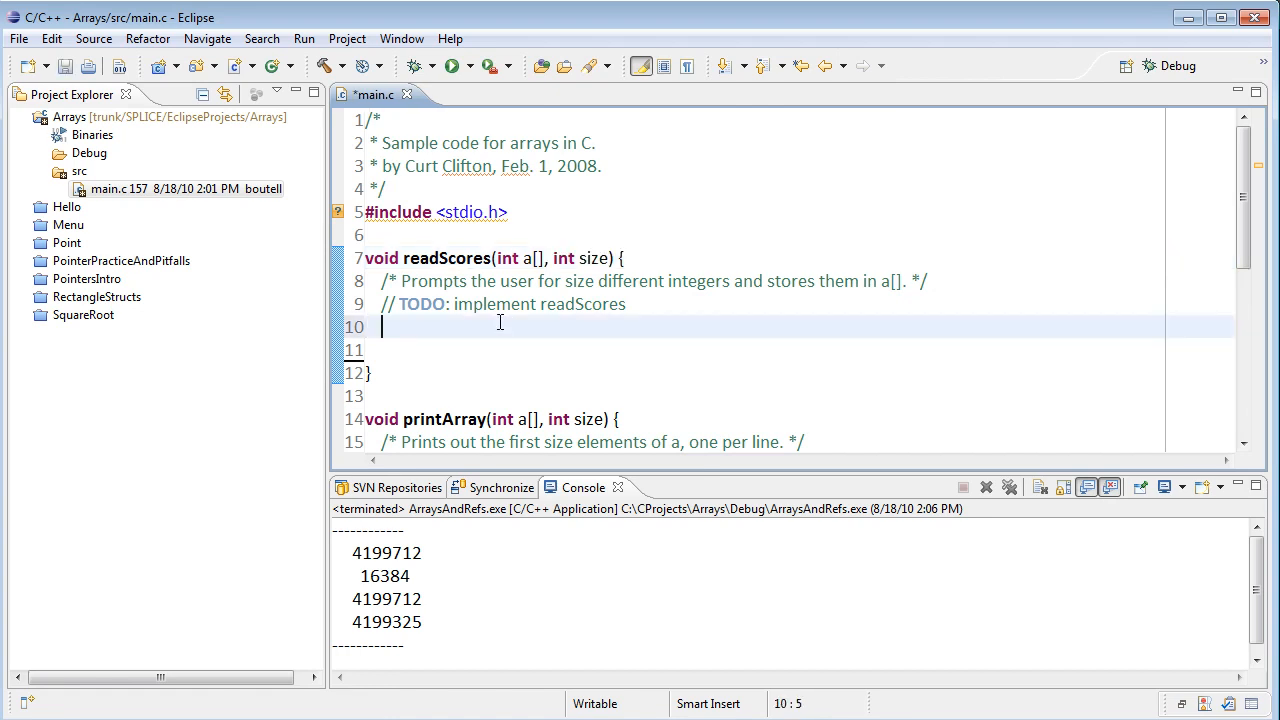
text(printf()
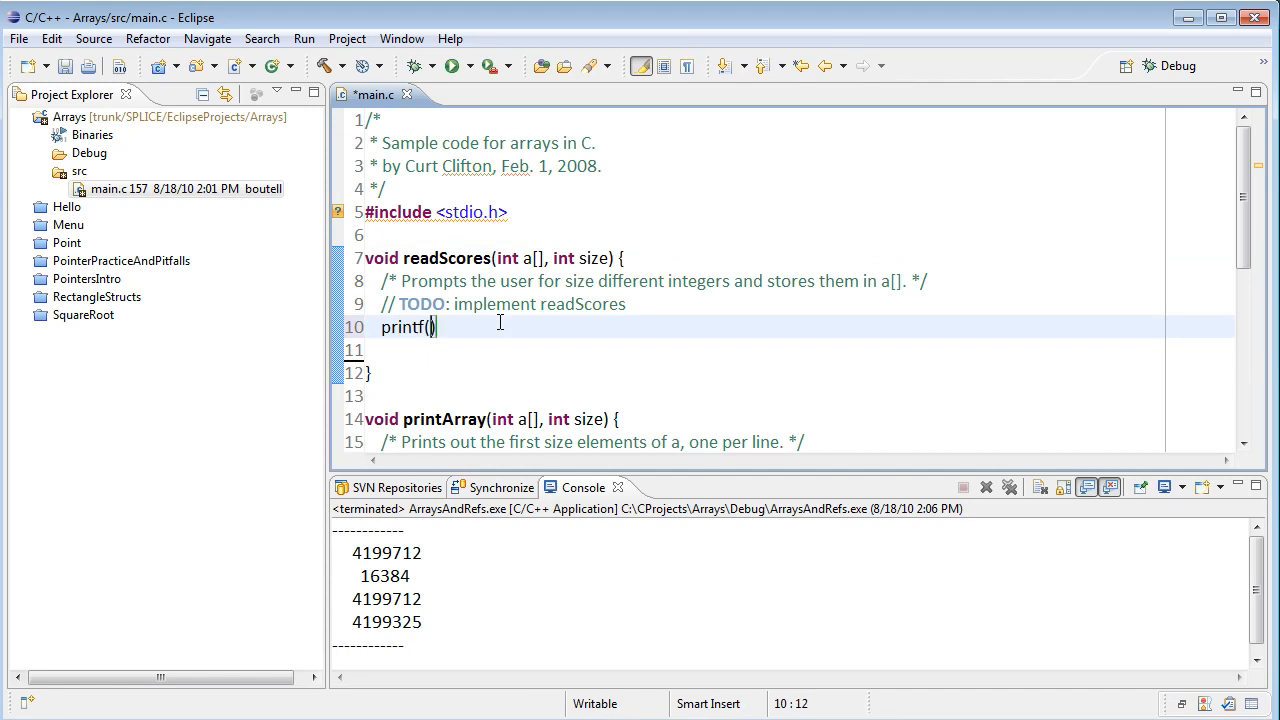
text("")
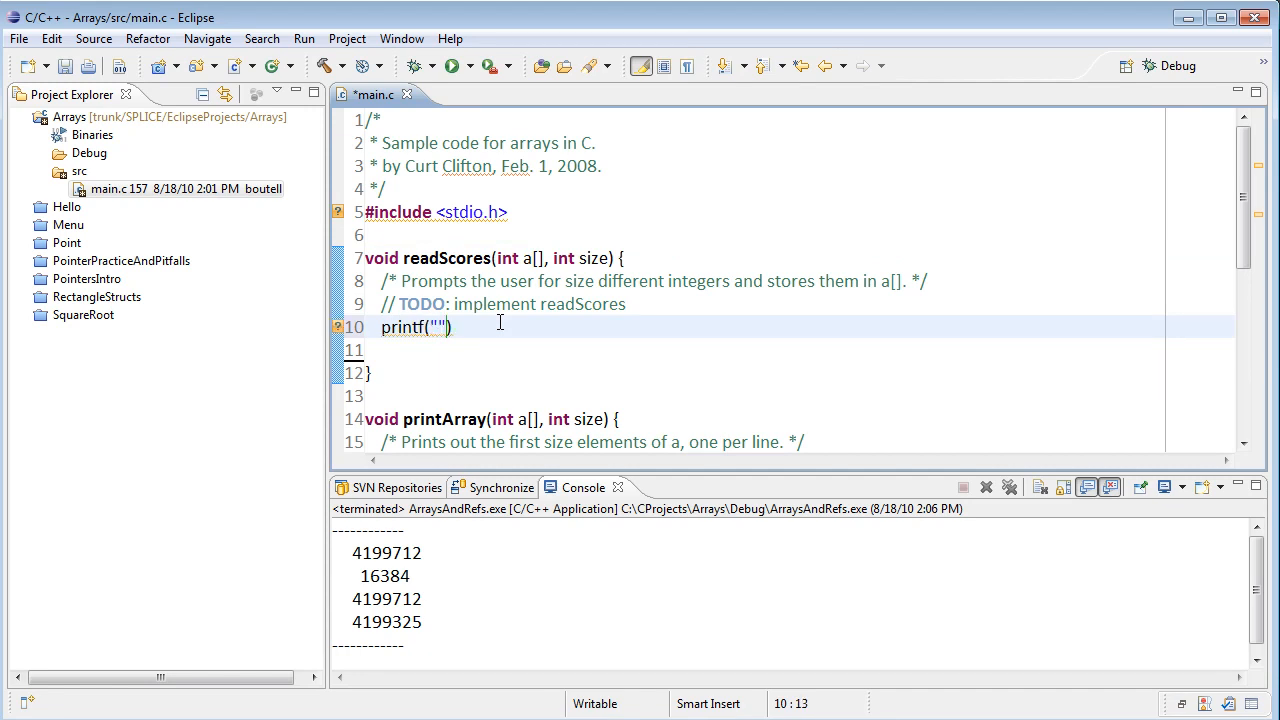
text(Please enter)
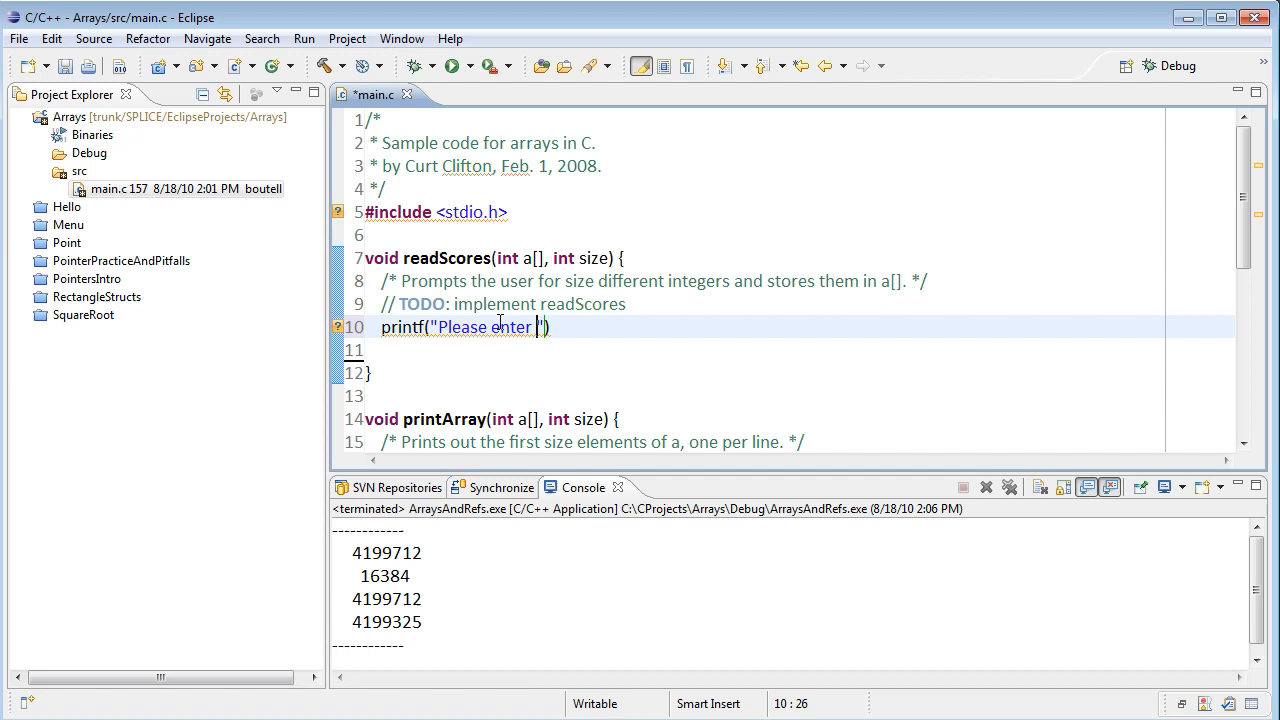
text(%d)
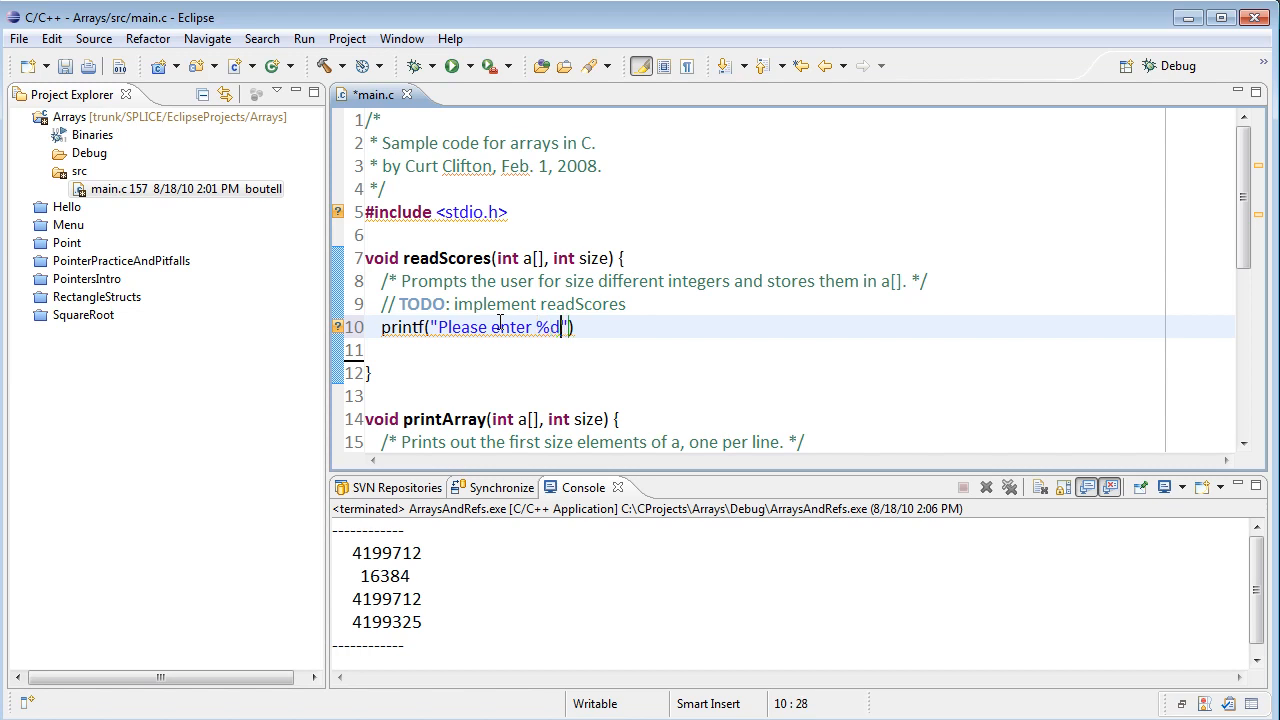
text(scores)
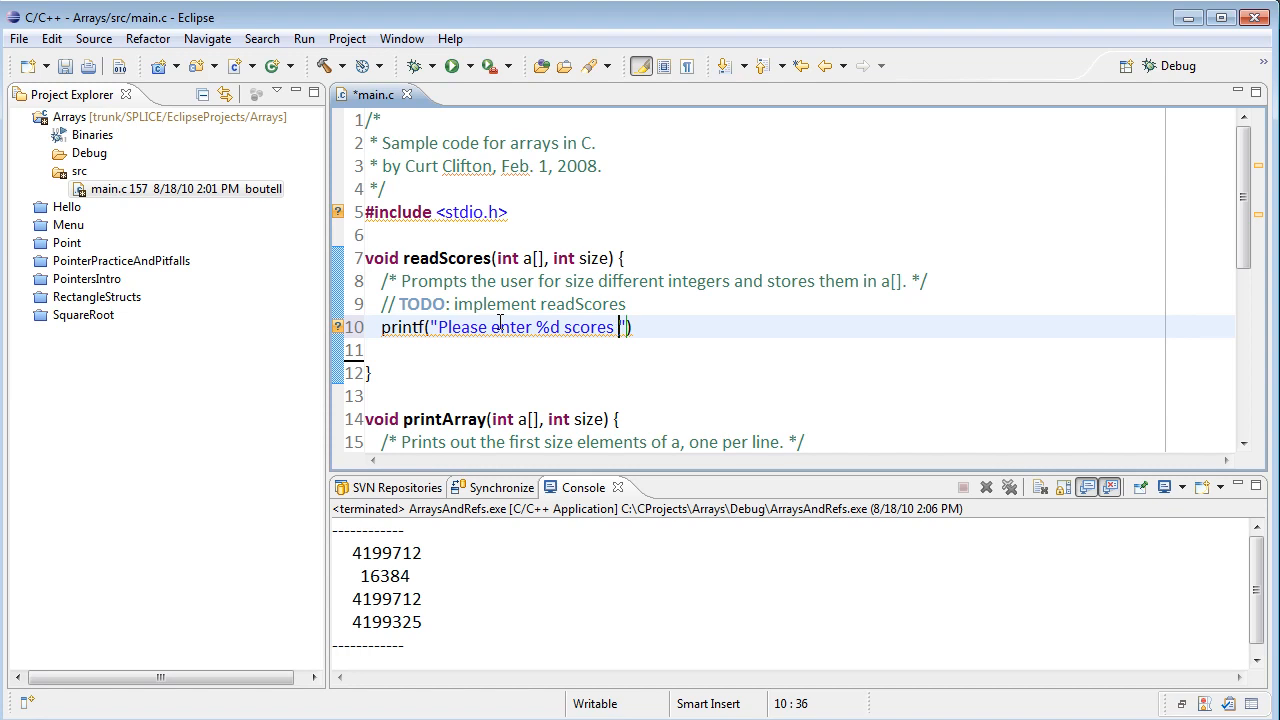
text(as integers)
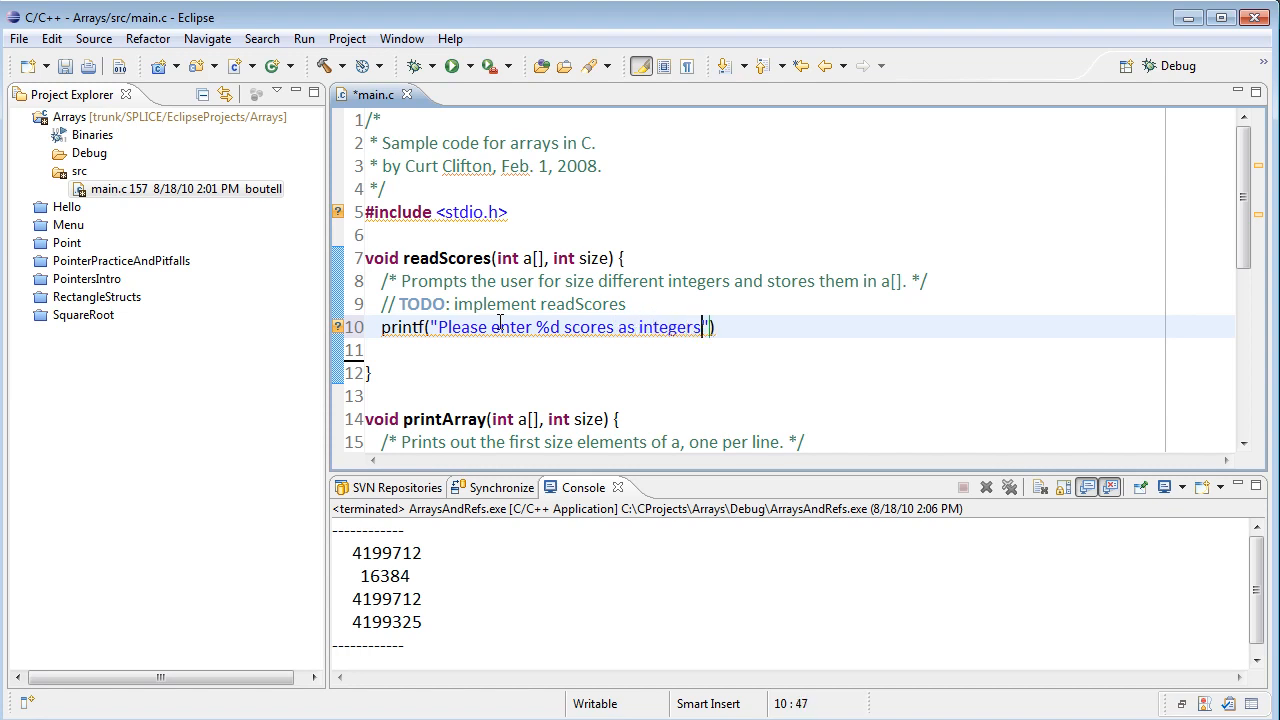
text(\n");)
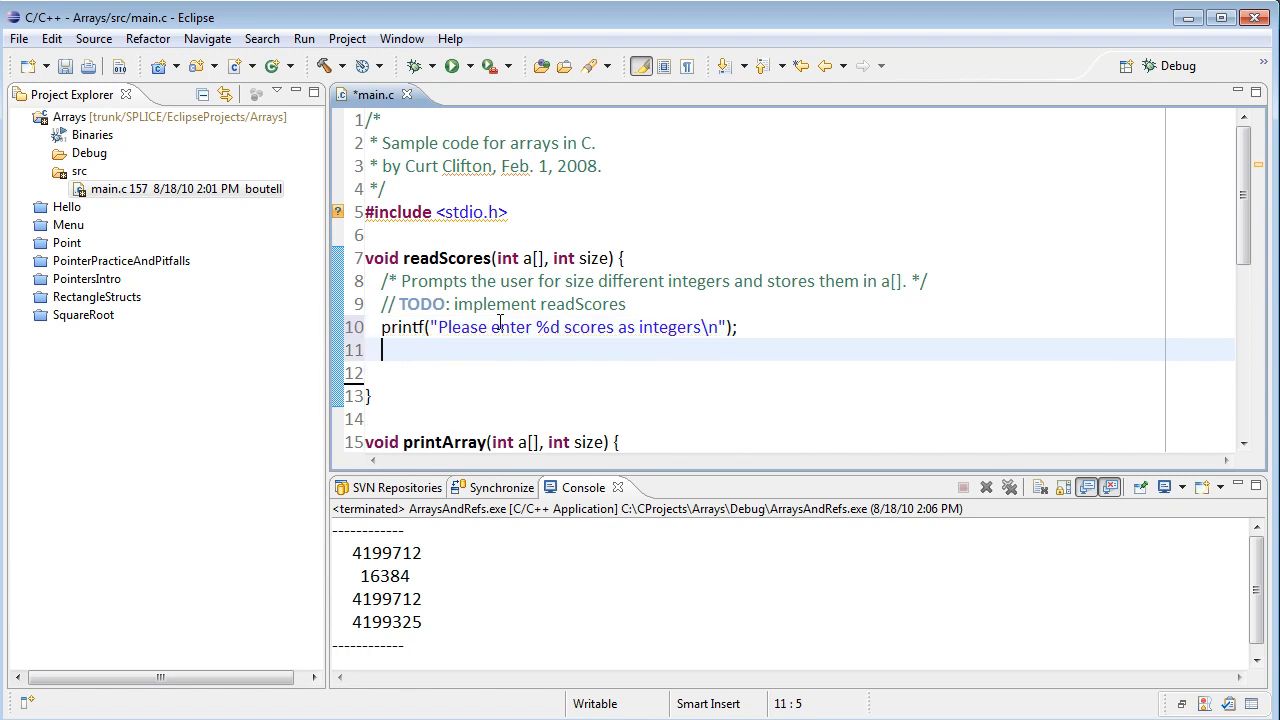
Add a for loop over int i printing "Please enter score %d:" with i+1
text(for ()
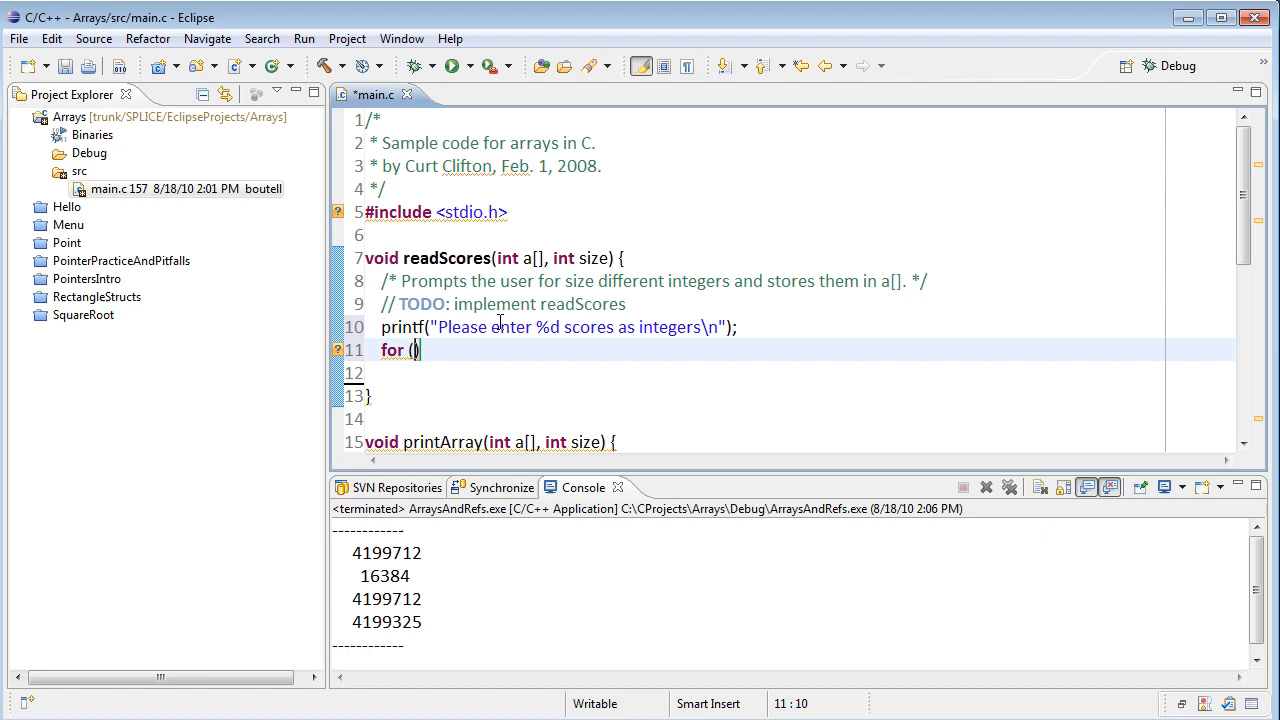
text(i = 0; i < size; i++)
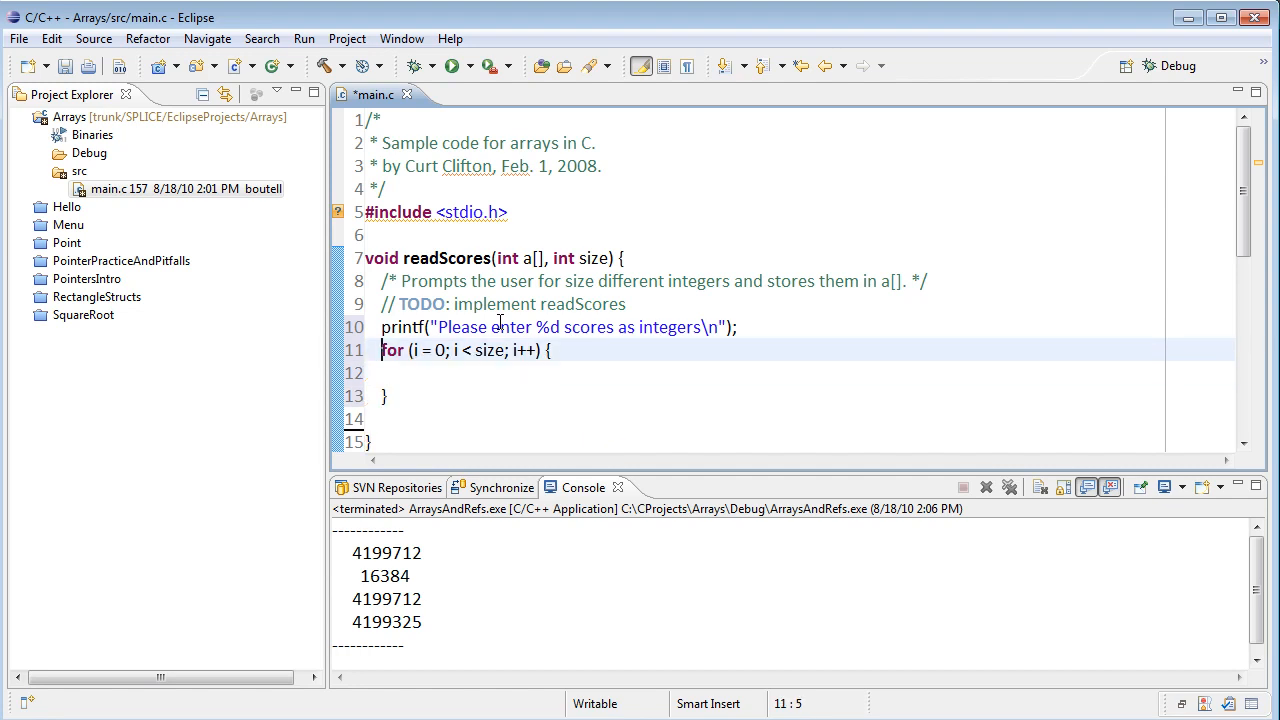
text(int i;)
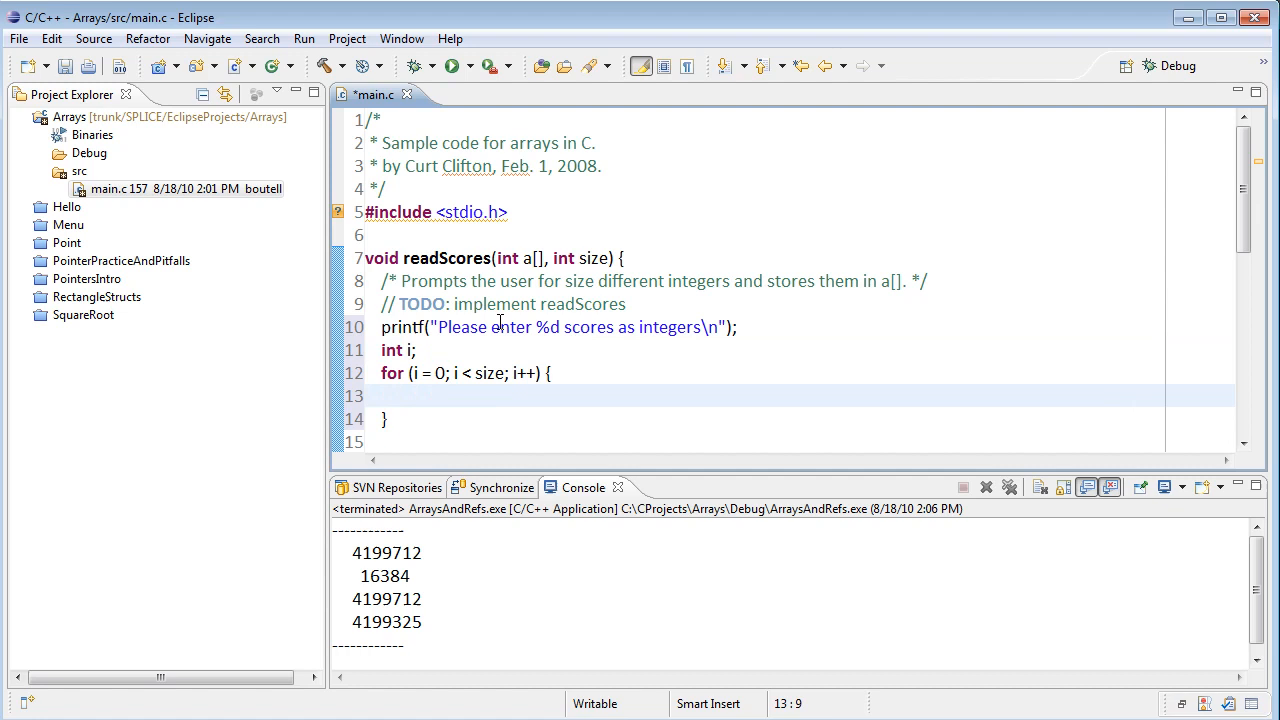
text(printf("Please ")
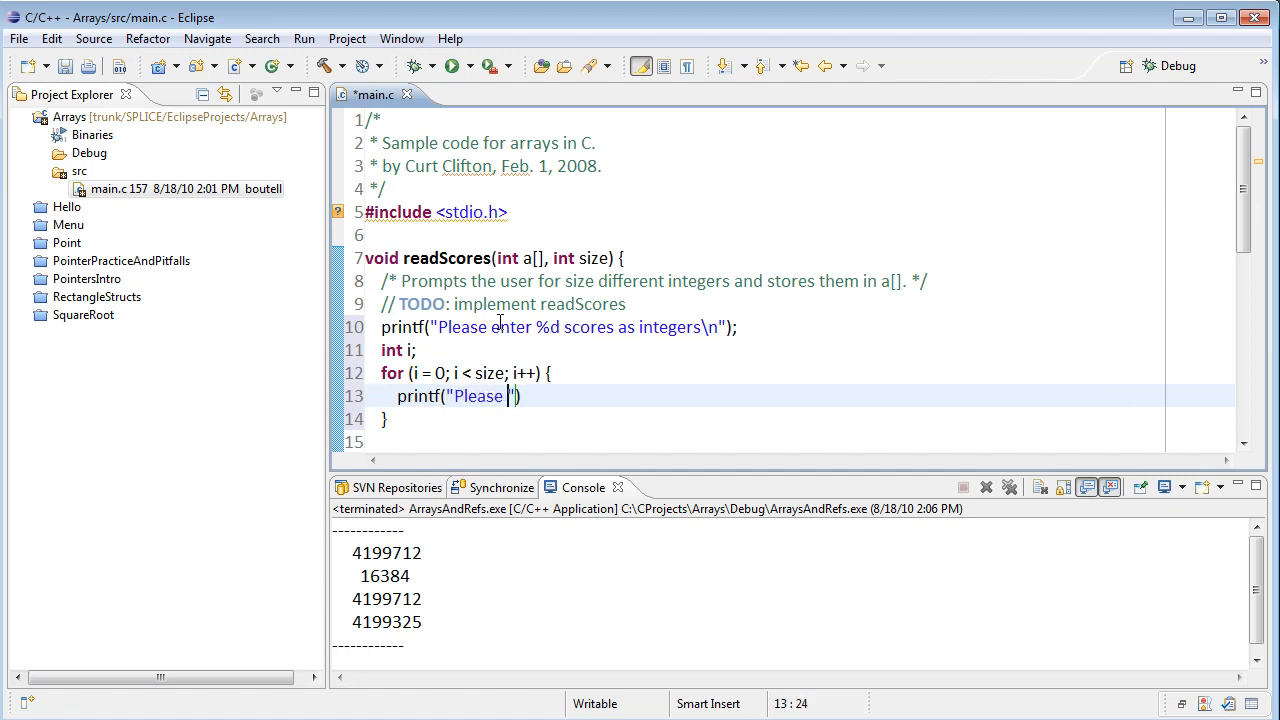
text(enter)
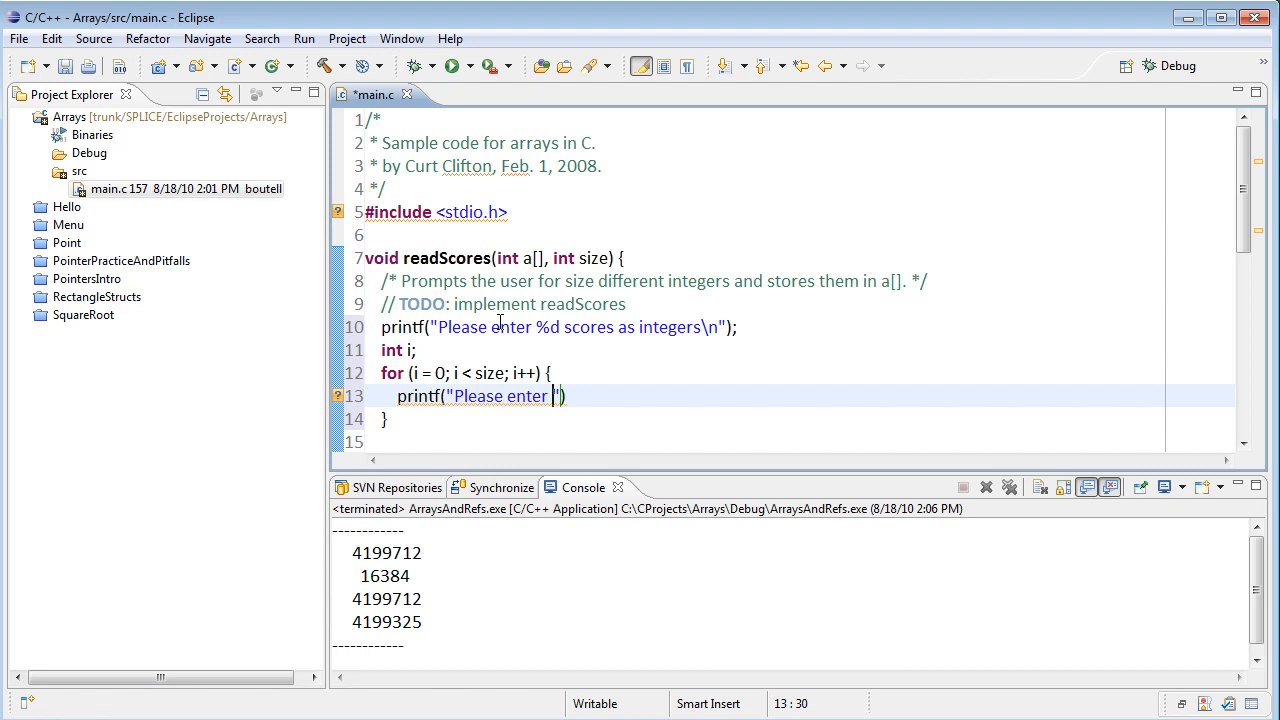
text(score)
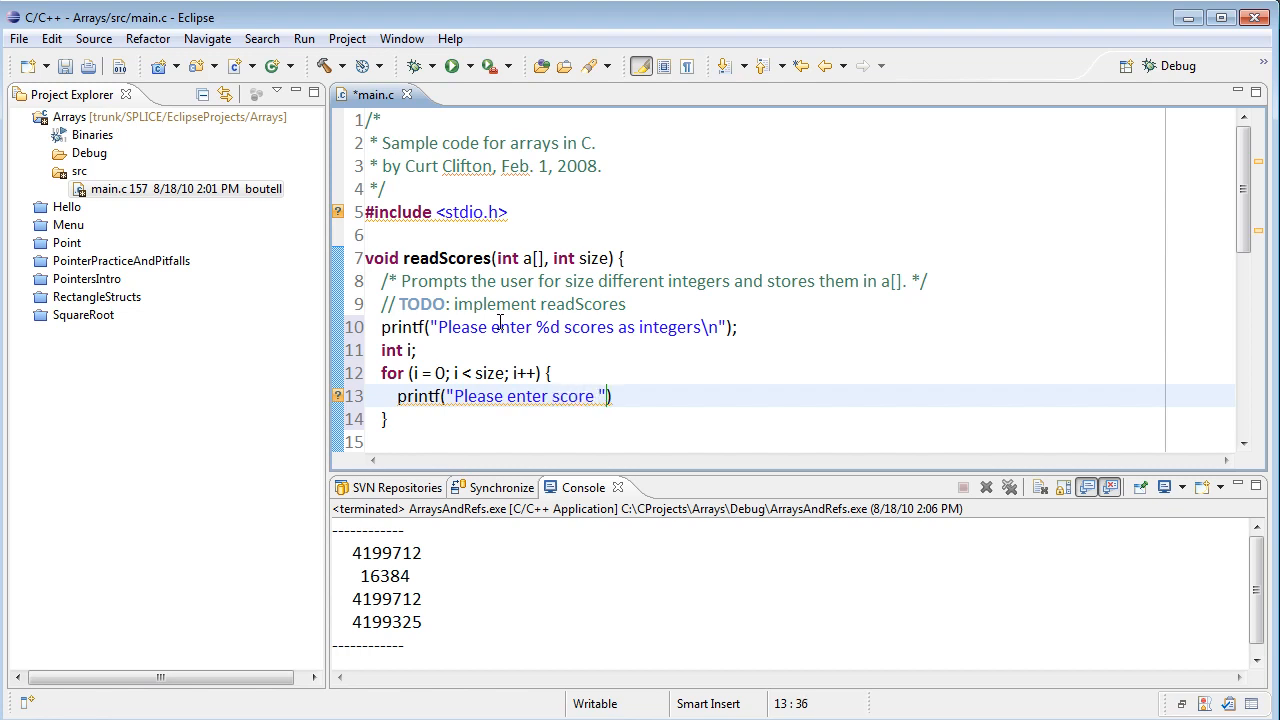
text(%d)
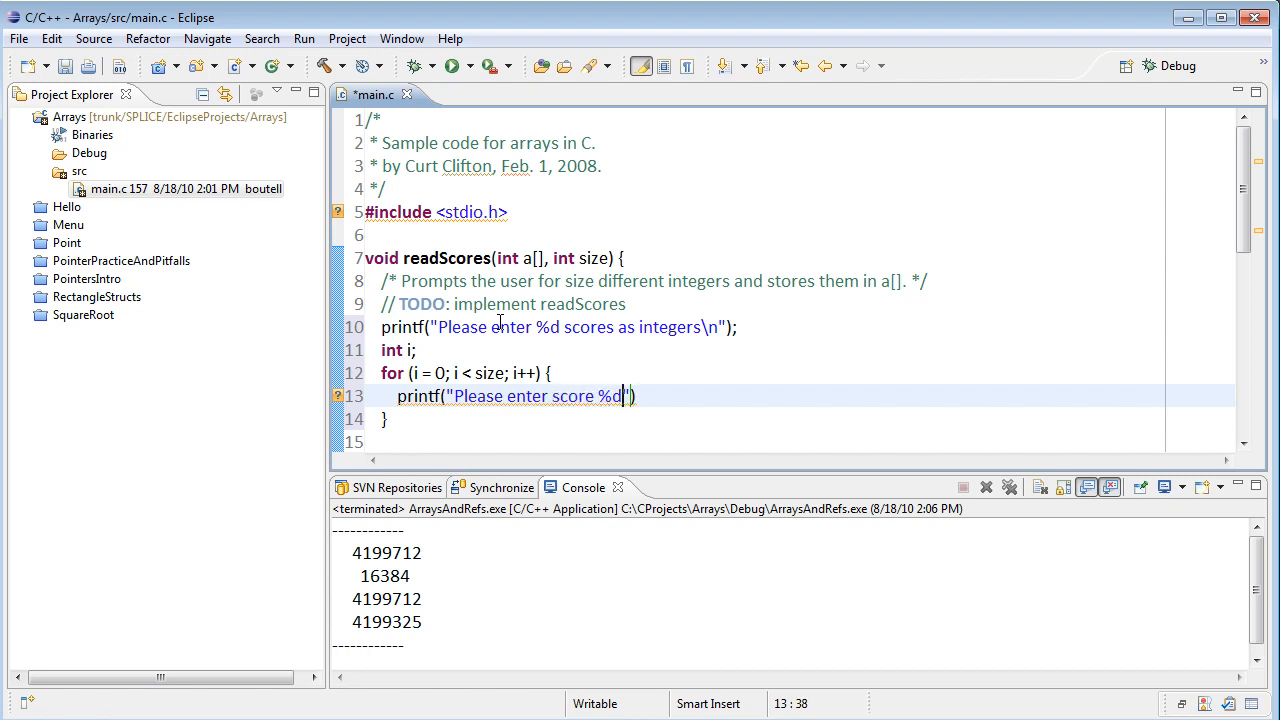
text(:)
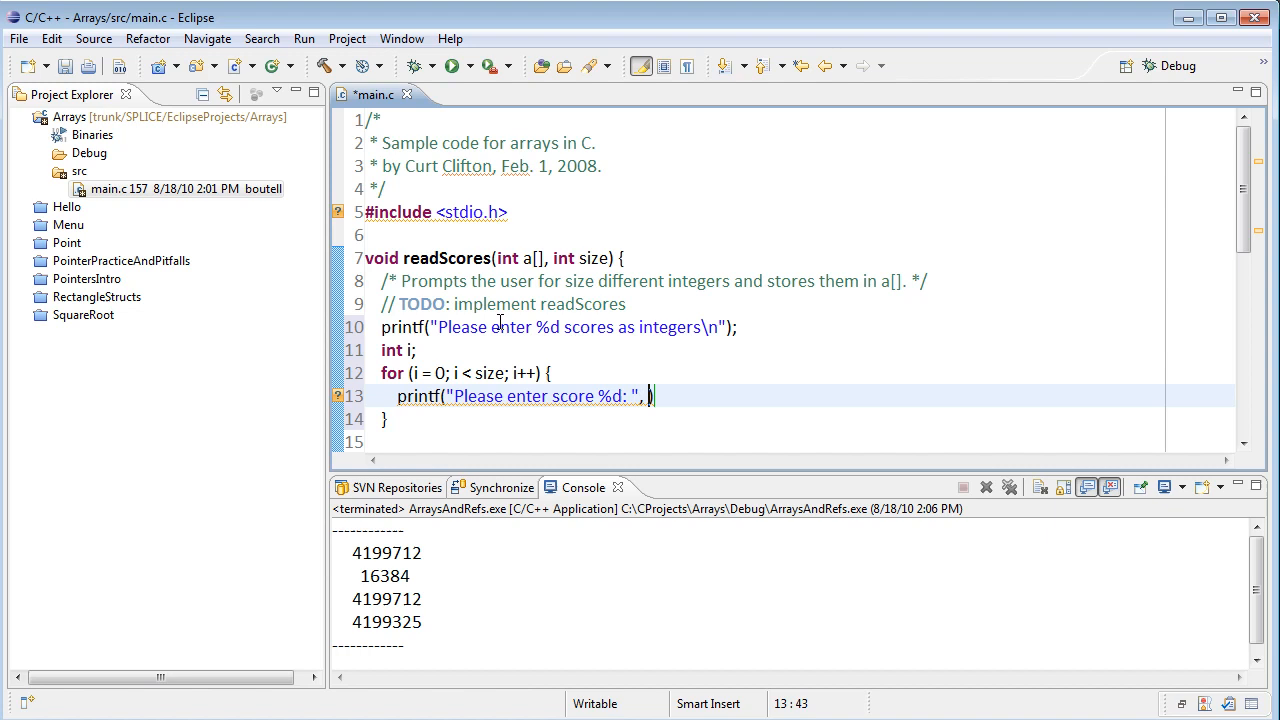
text(i+)
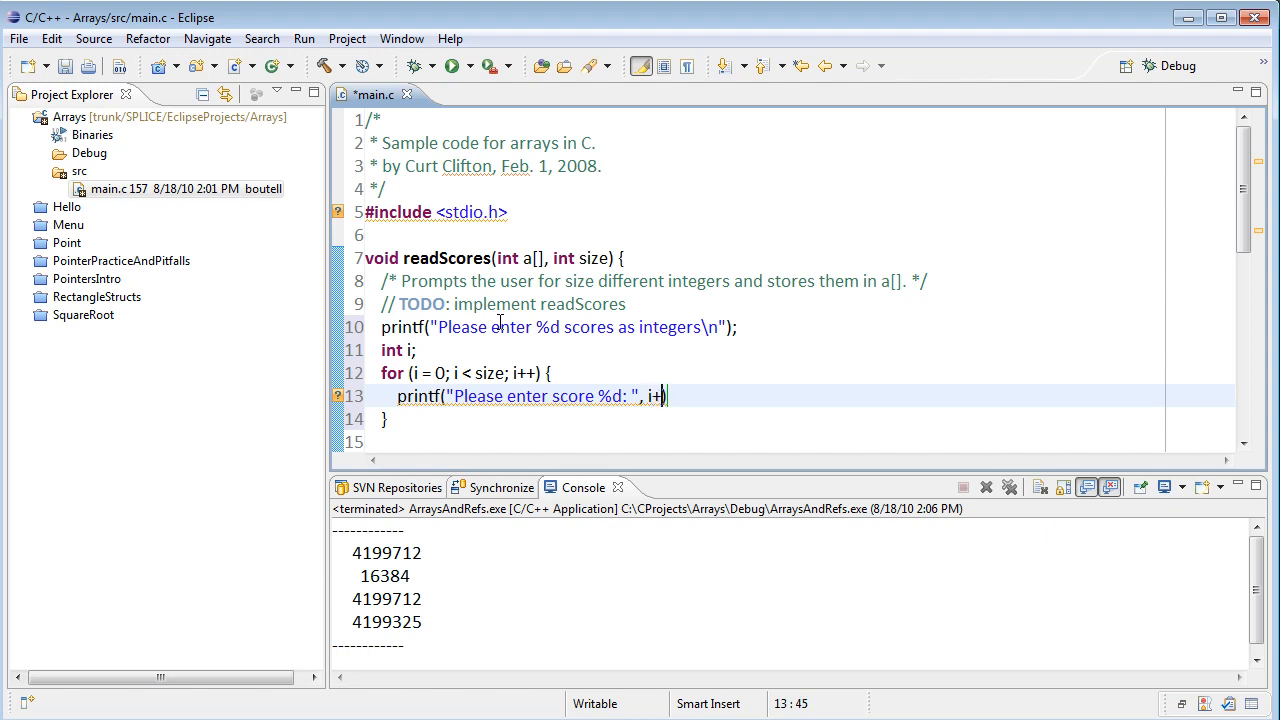
text(1))
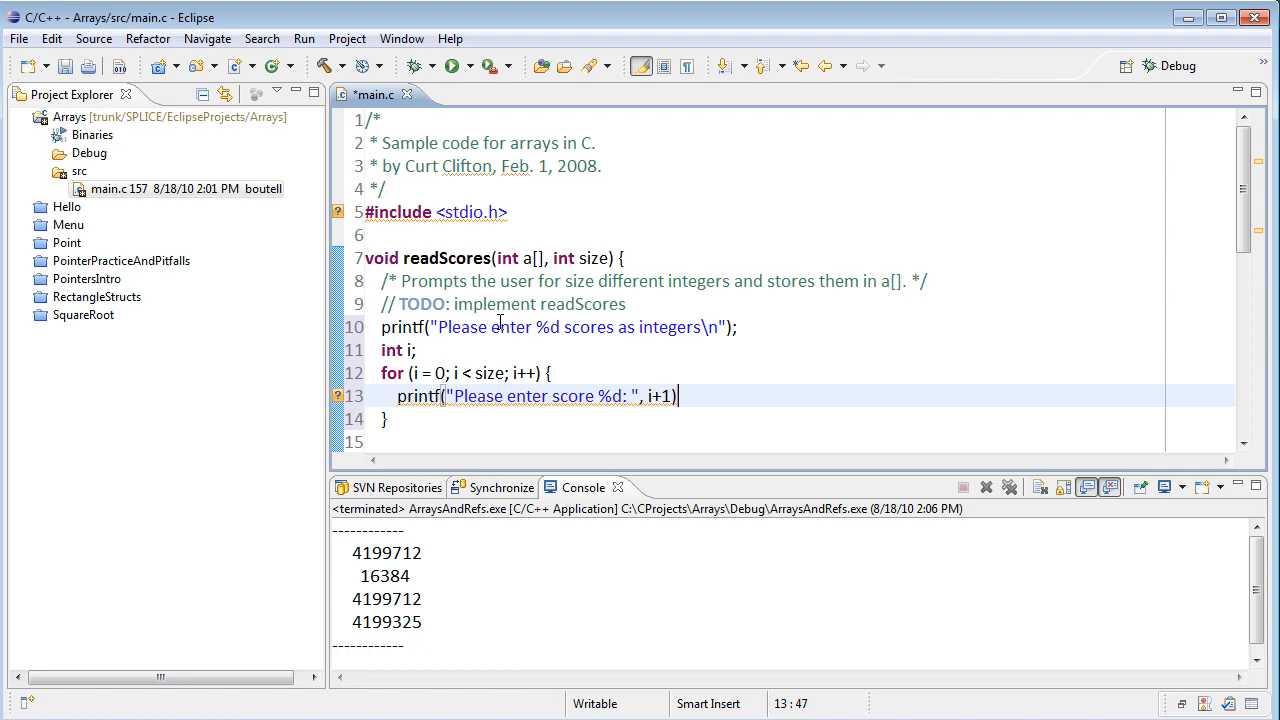
Flush stdout and scanf "%d" into &a[i] inside the loop
text(ff)
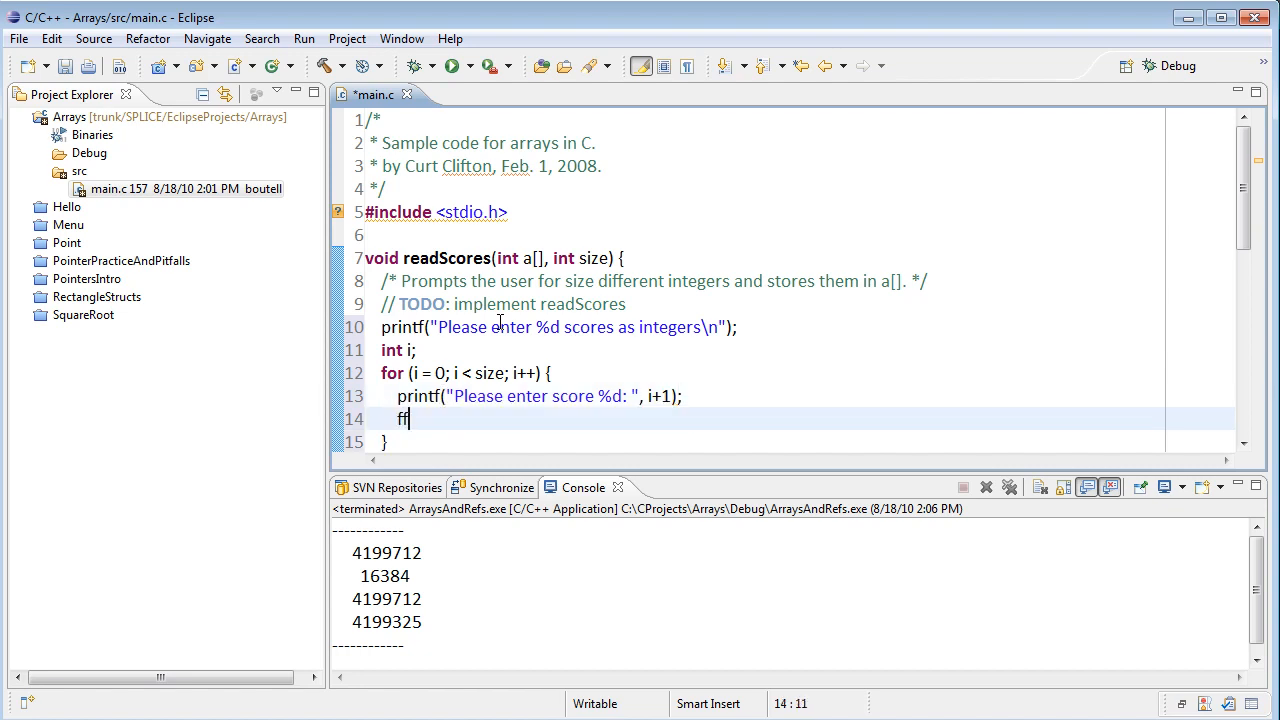
text(lush())
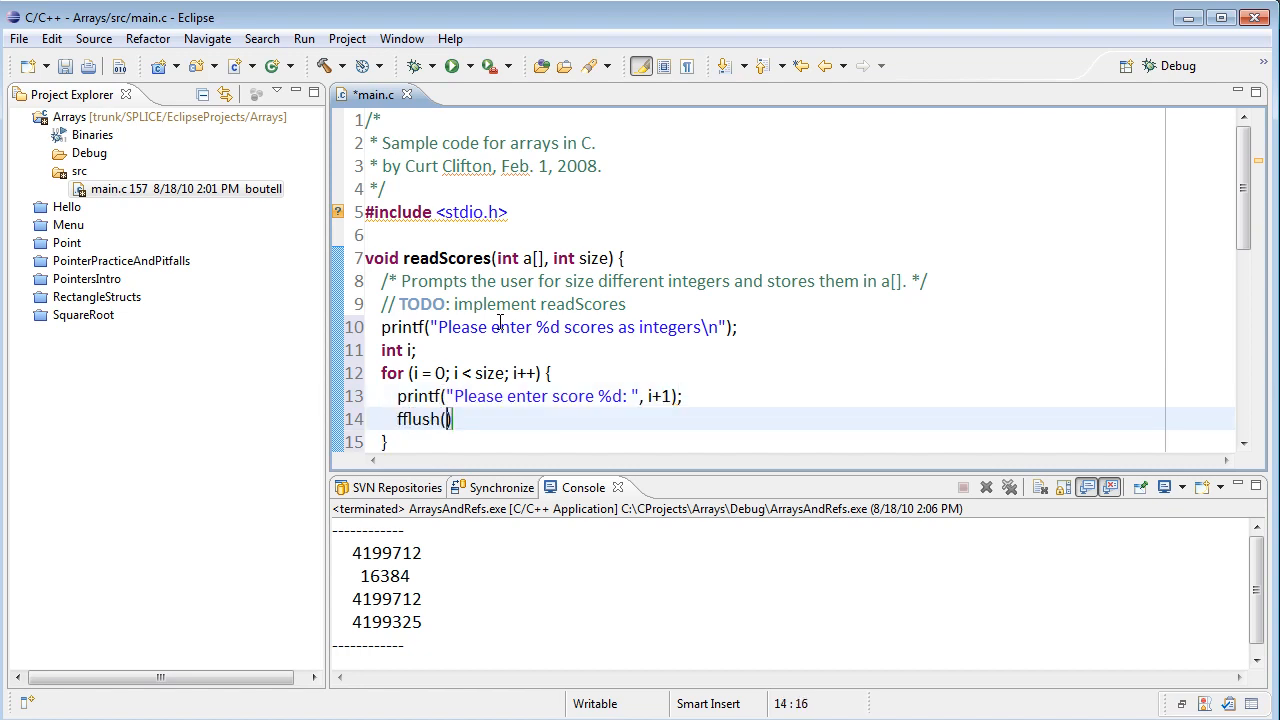
text(stdout)
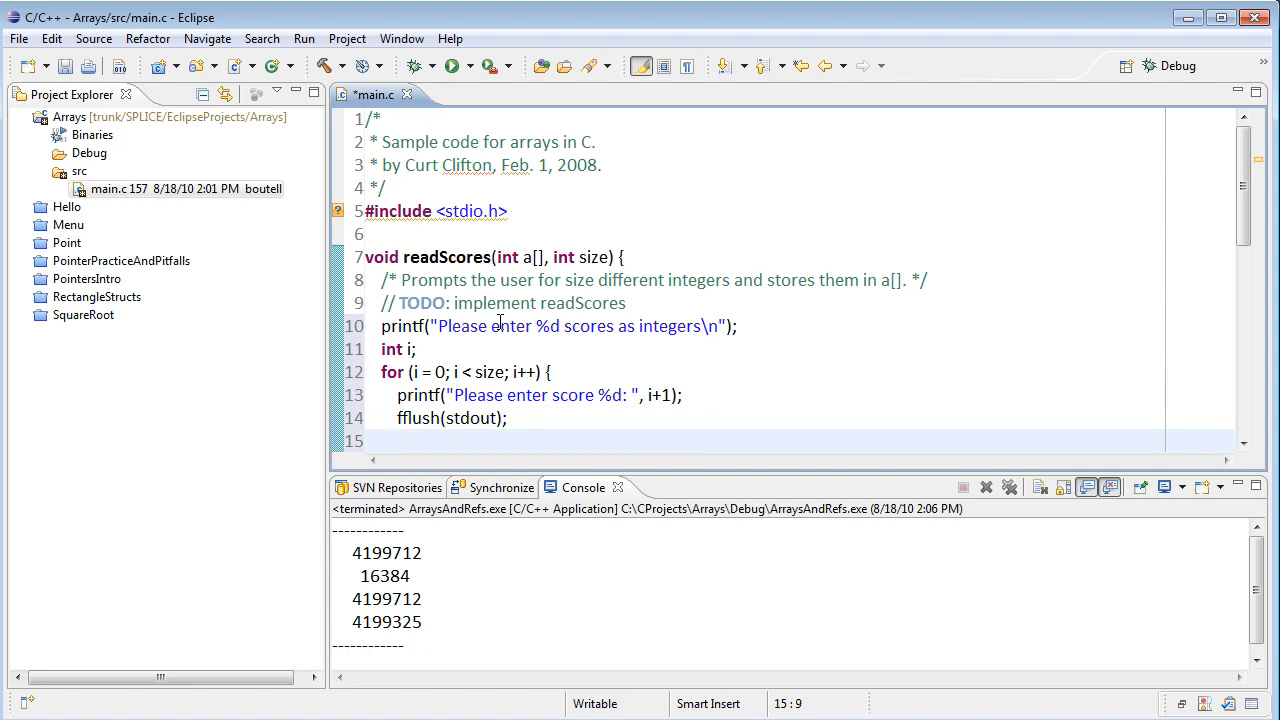
text(scanf)
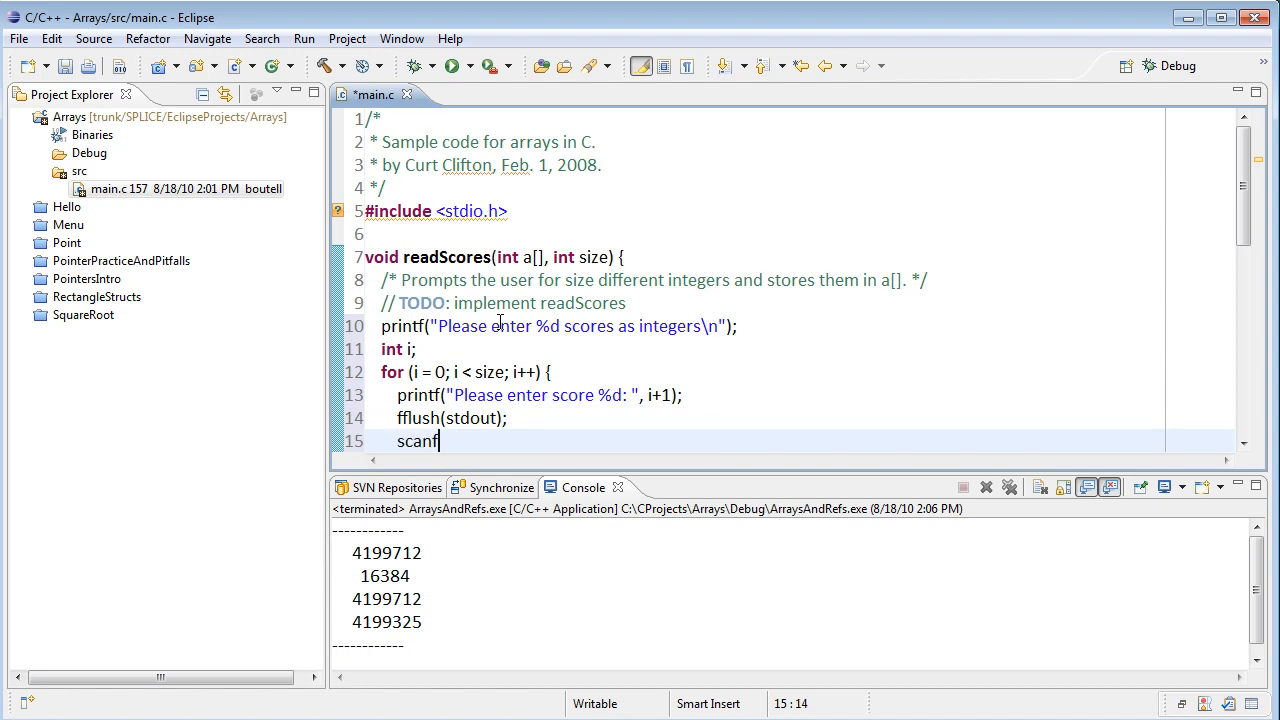
text(()
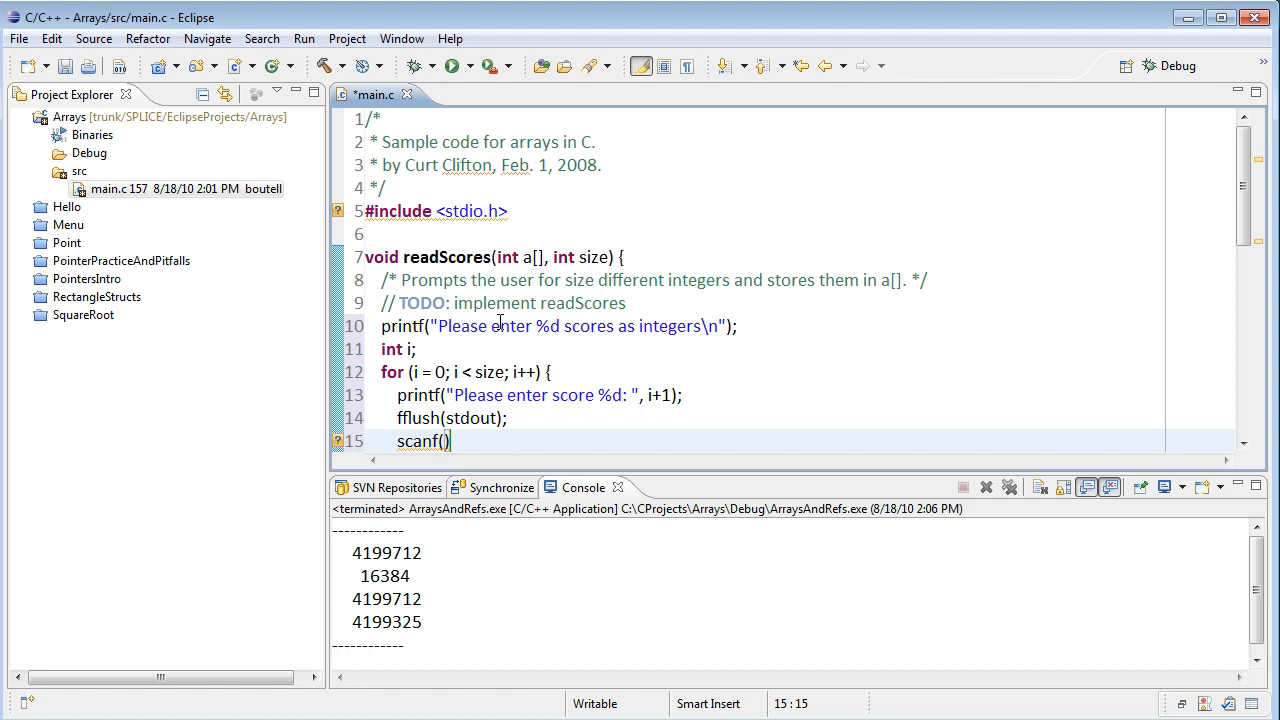
text("")
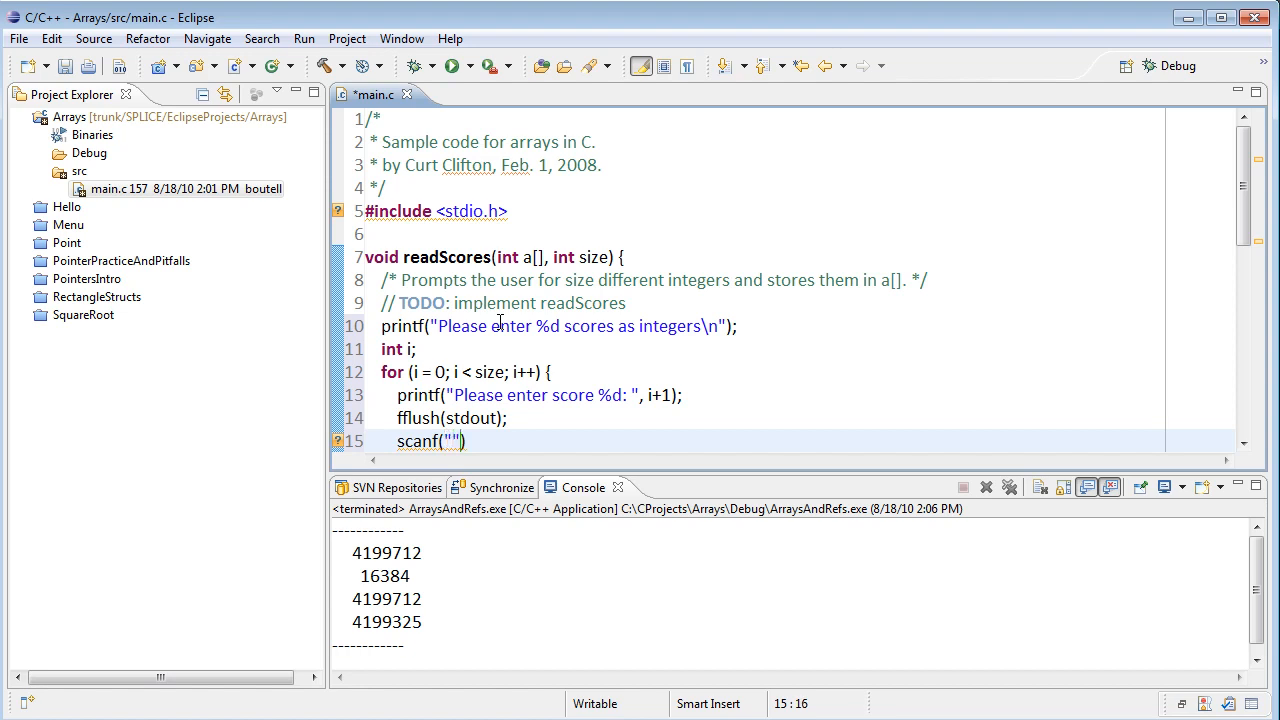
text(%d)
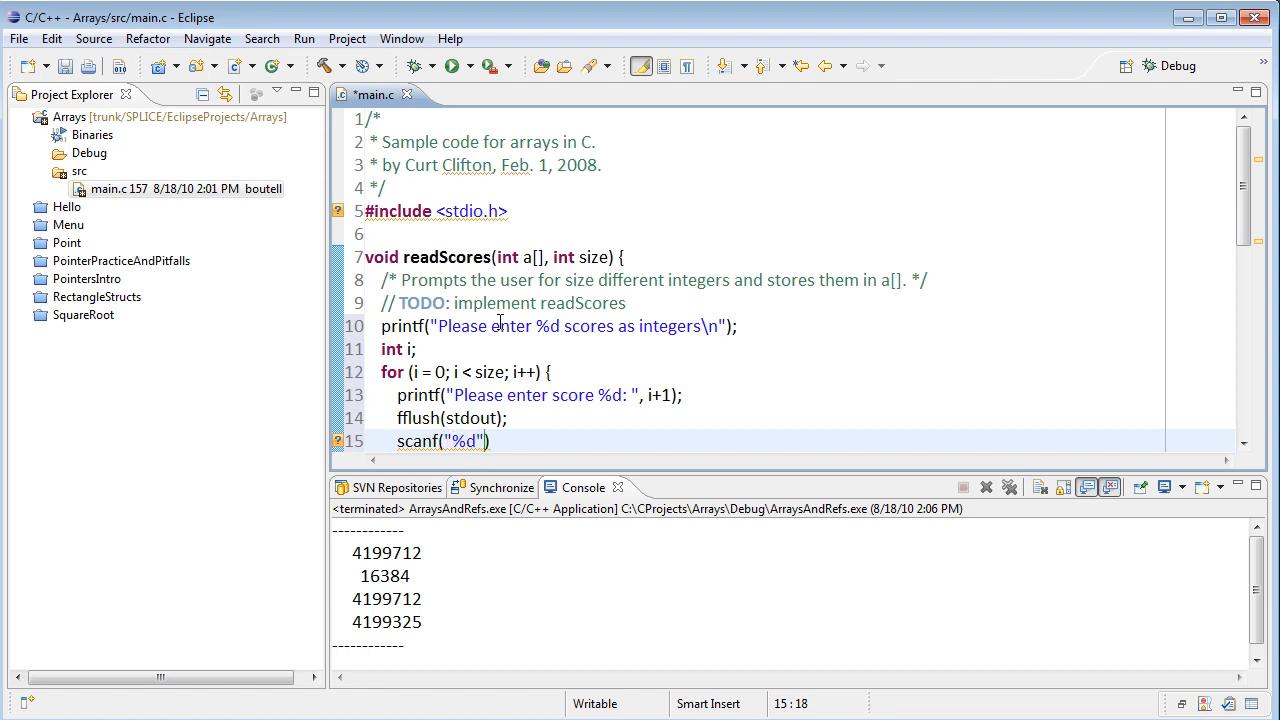
text(,))
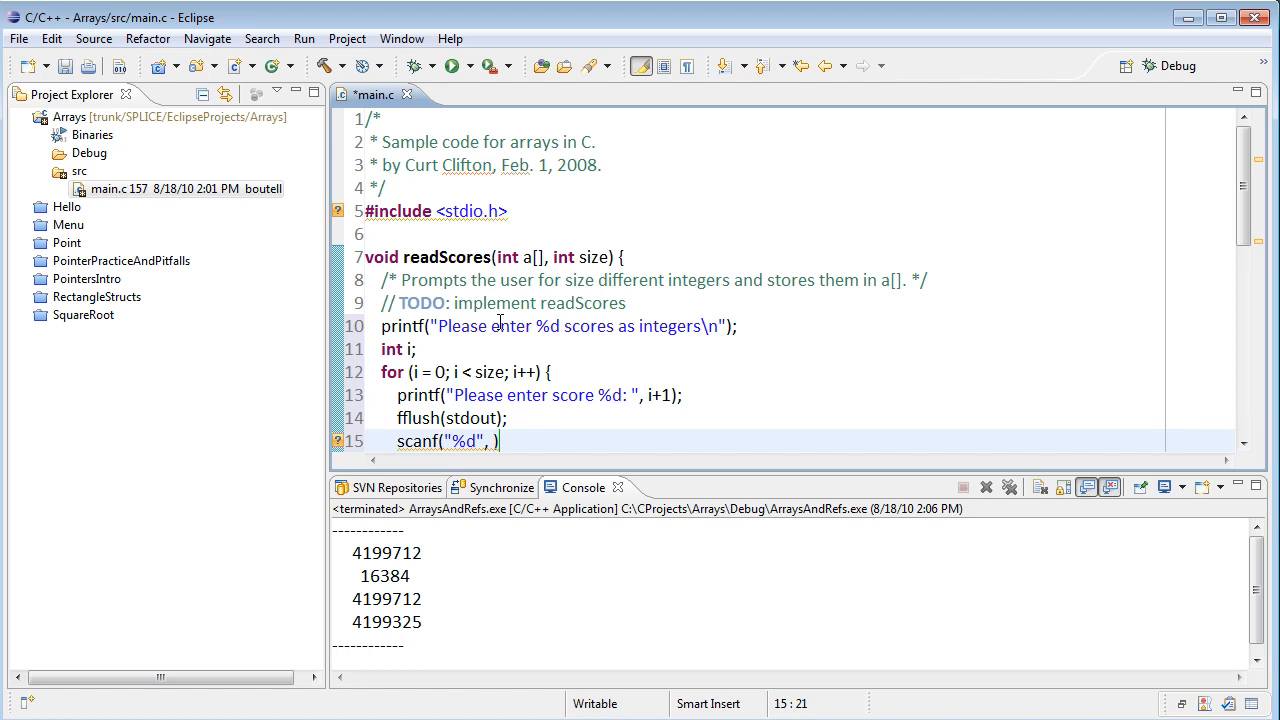
text(a)
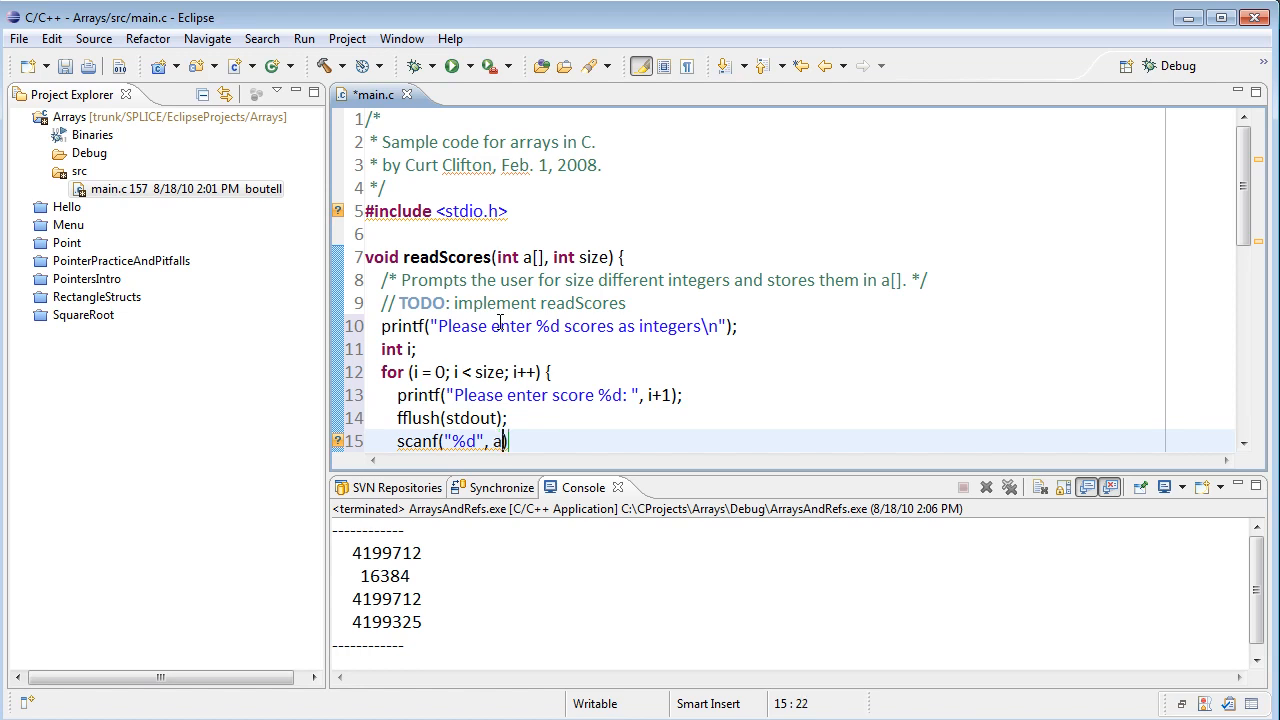
text([i])
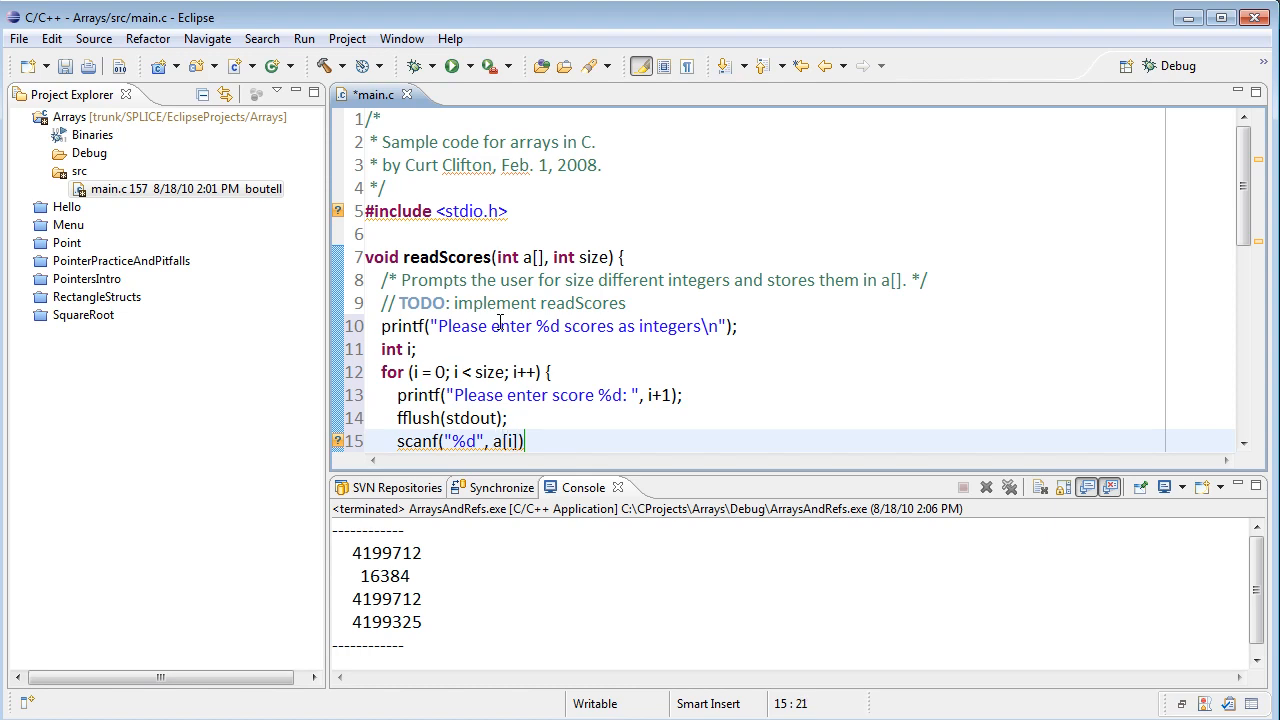
text(&a)
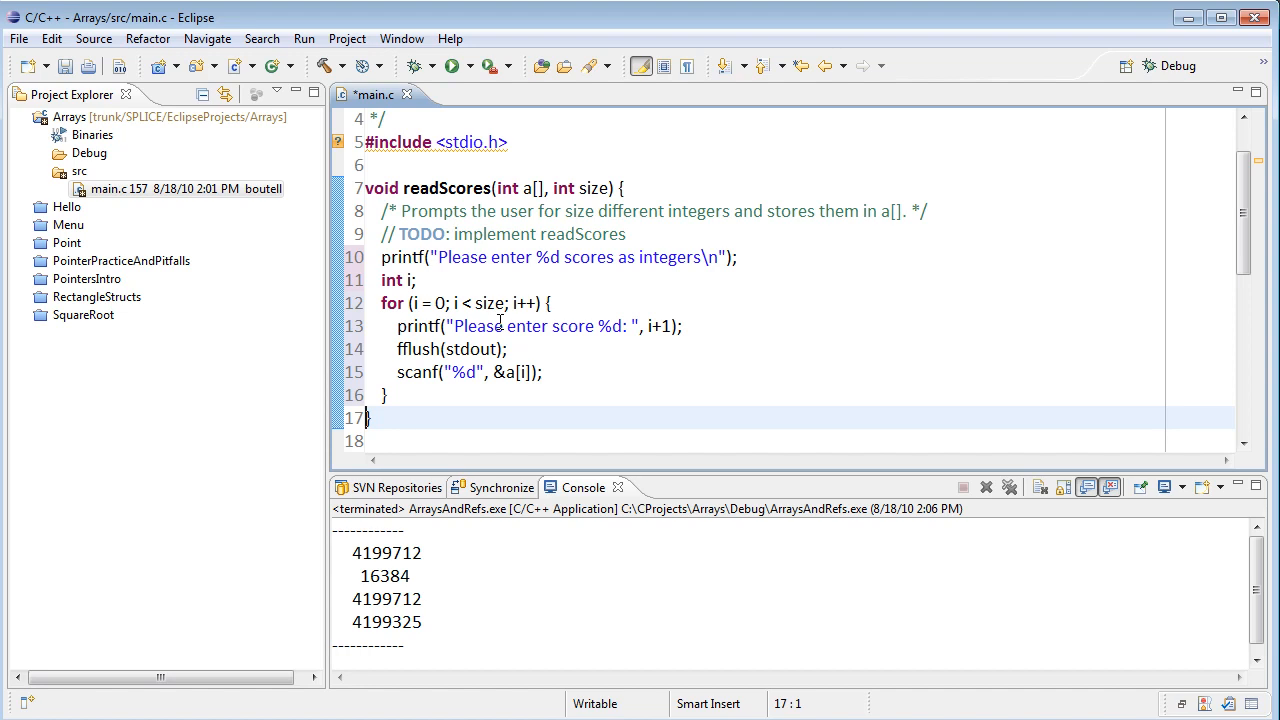
Save, run to see the garbage count, then pass size to the first printf
key(ctrl+s)
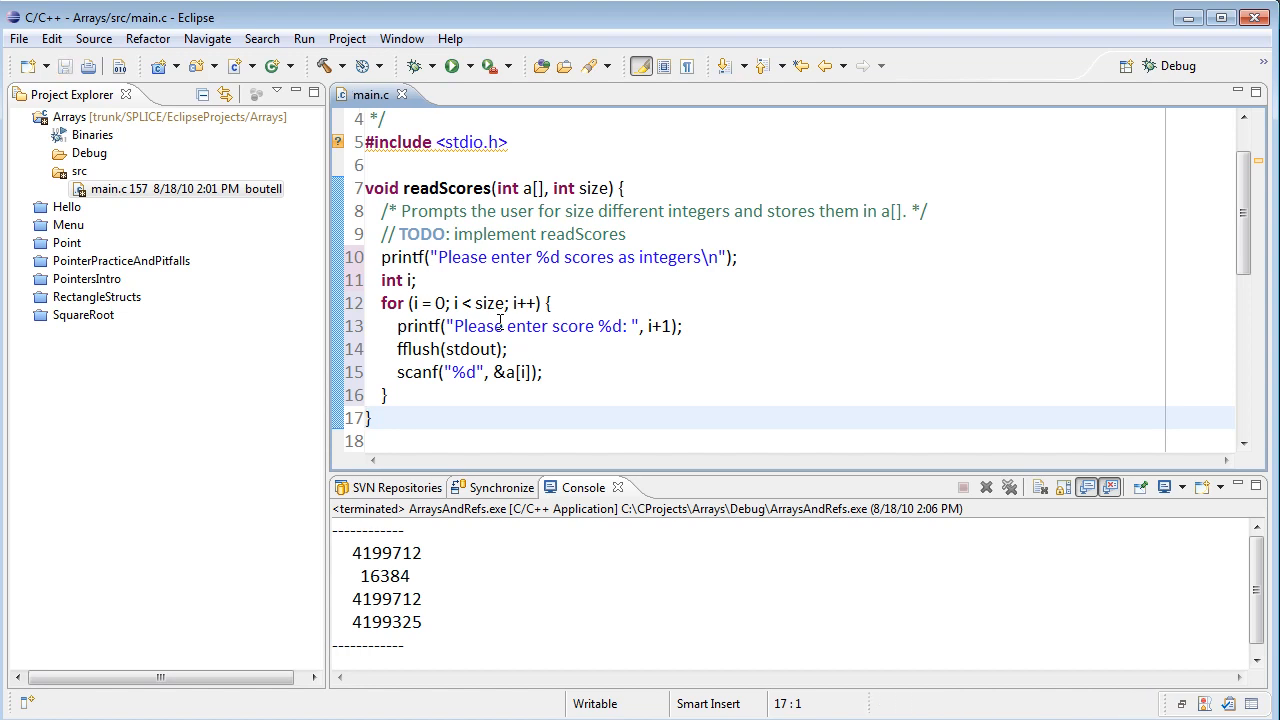
click(454, 64)
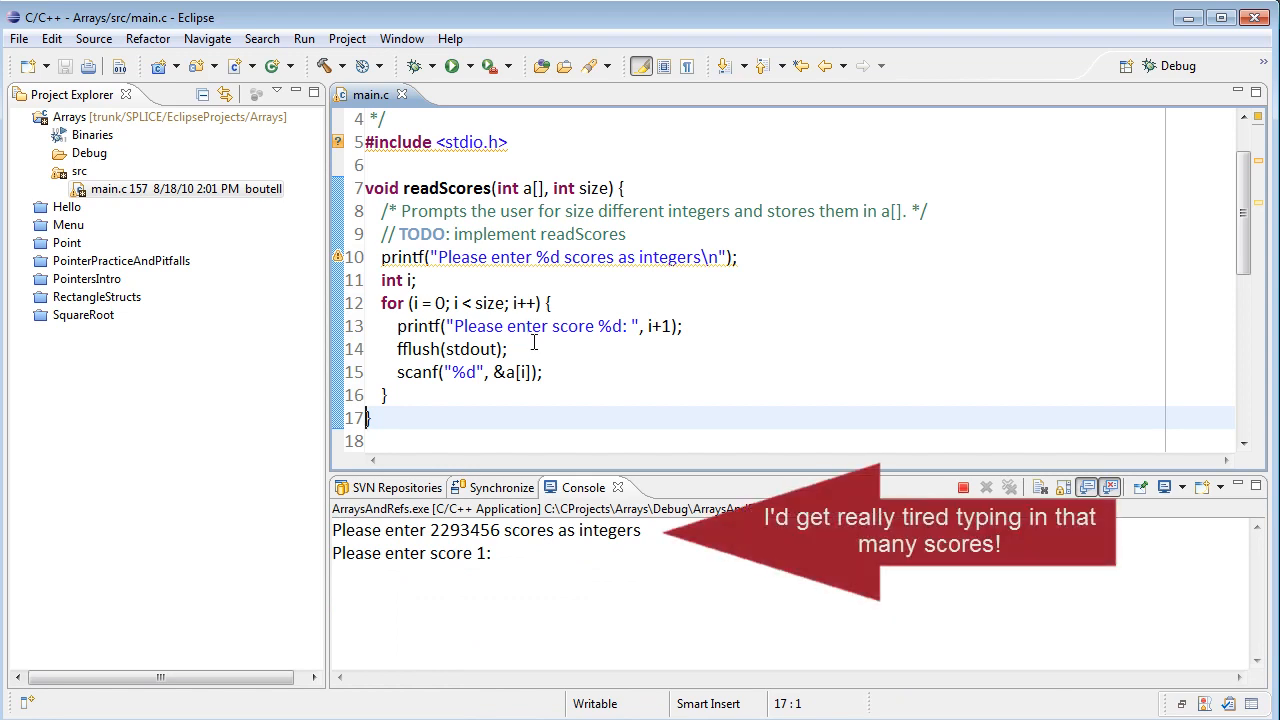
mouse_move(712, 374)
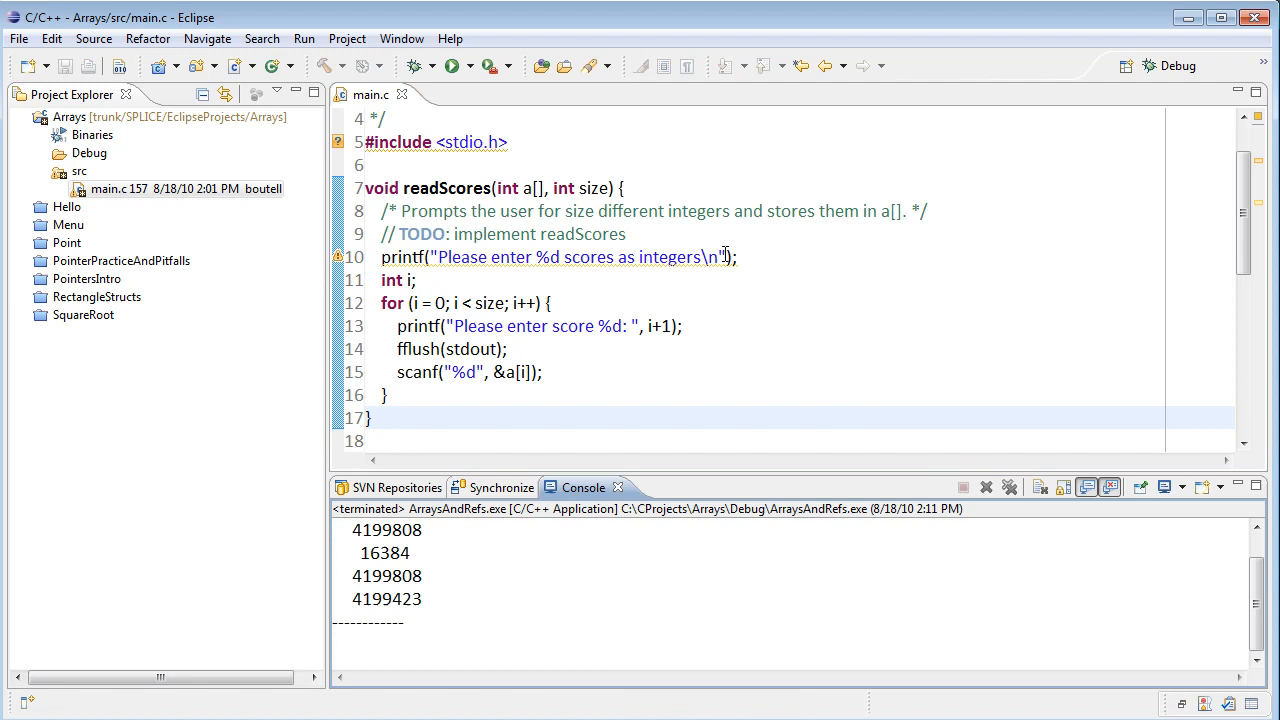
text(,)
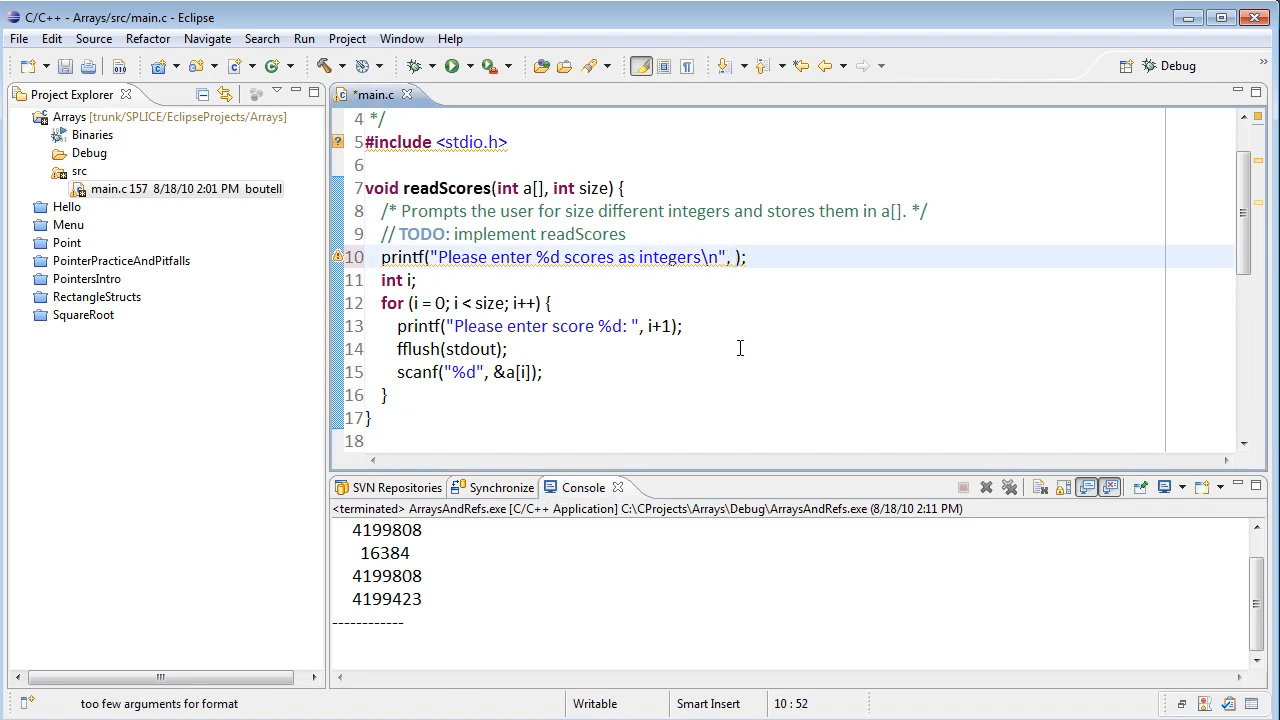
text(size)
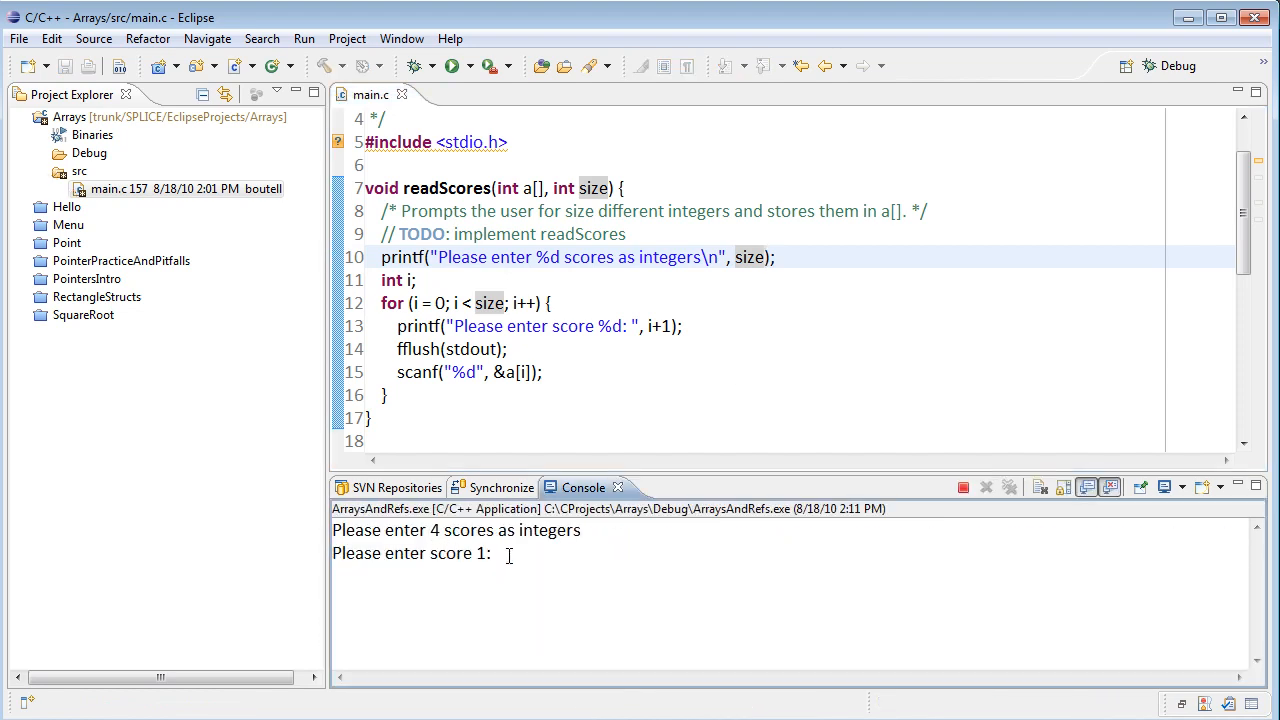
Answer the console prompts with 80, 90, 100 and 72 and see them printed back
text(80)
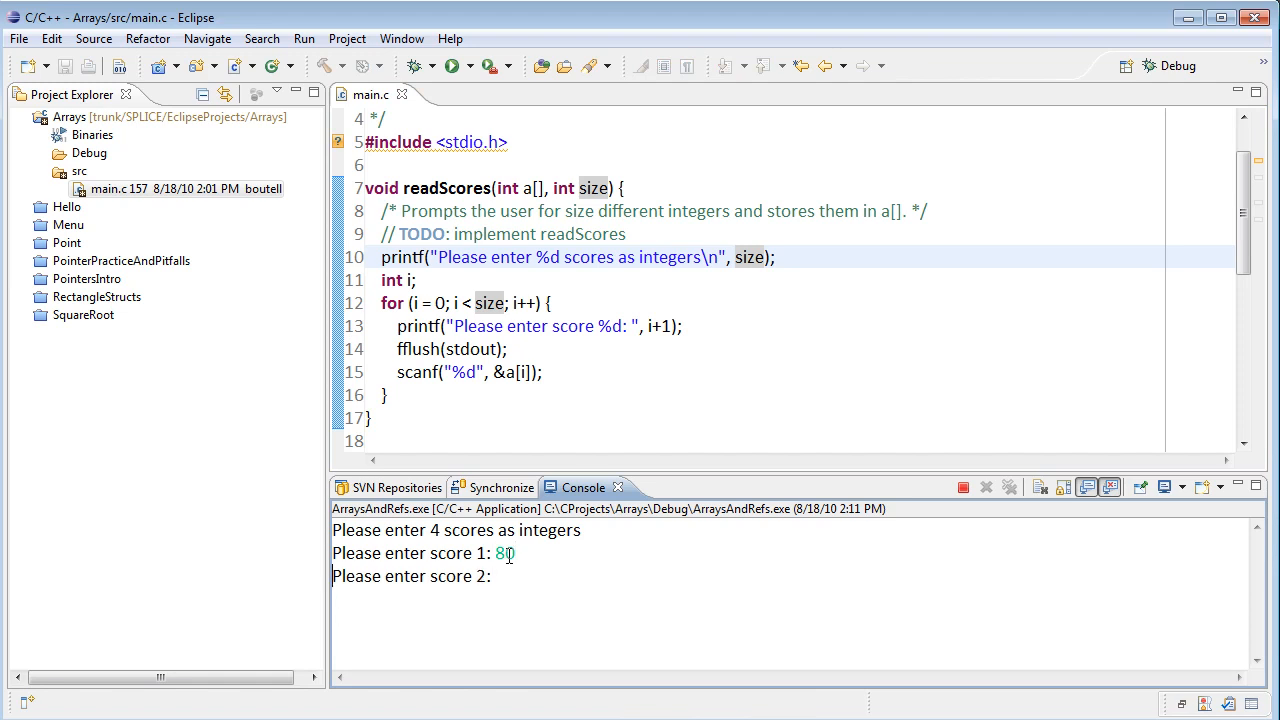
text(90)
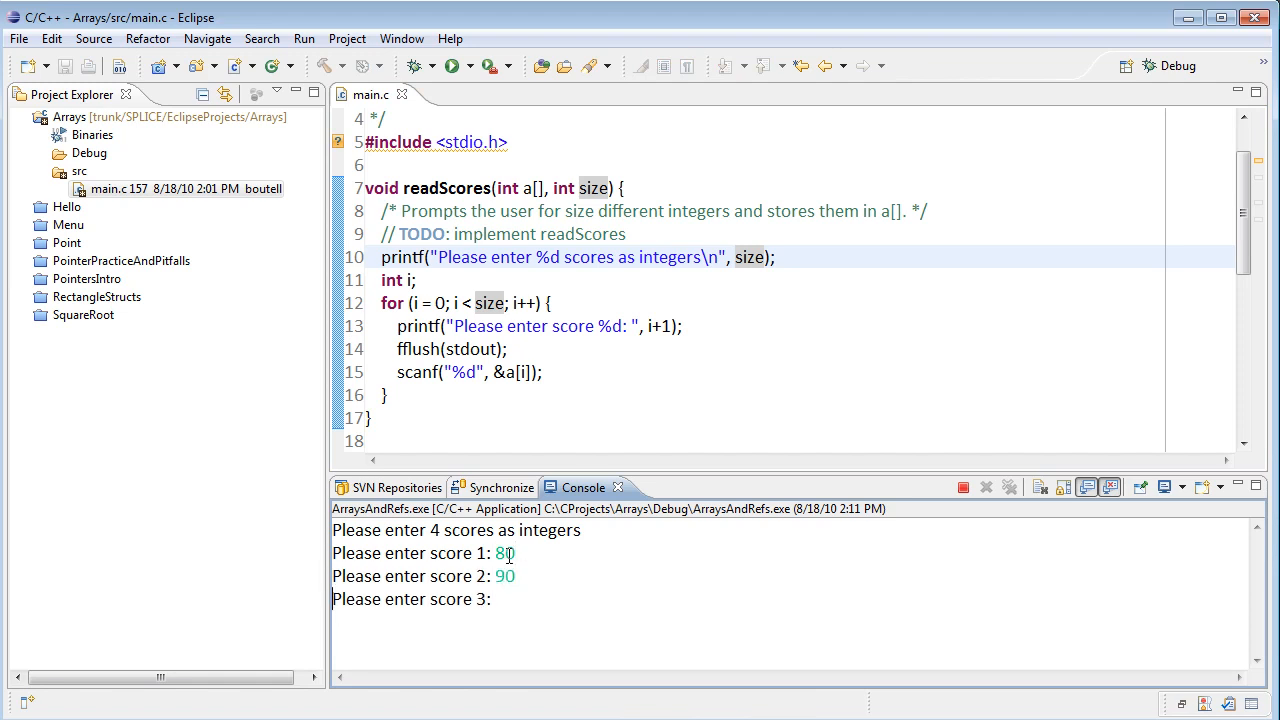
text(100)
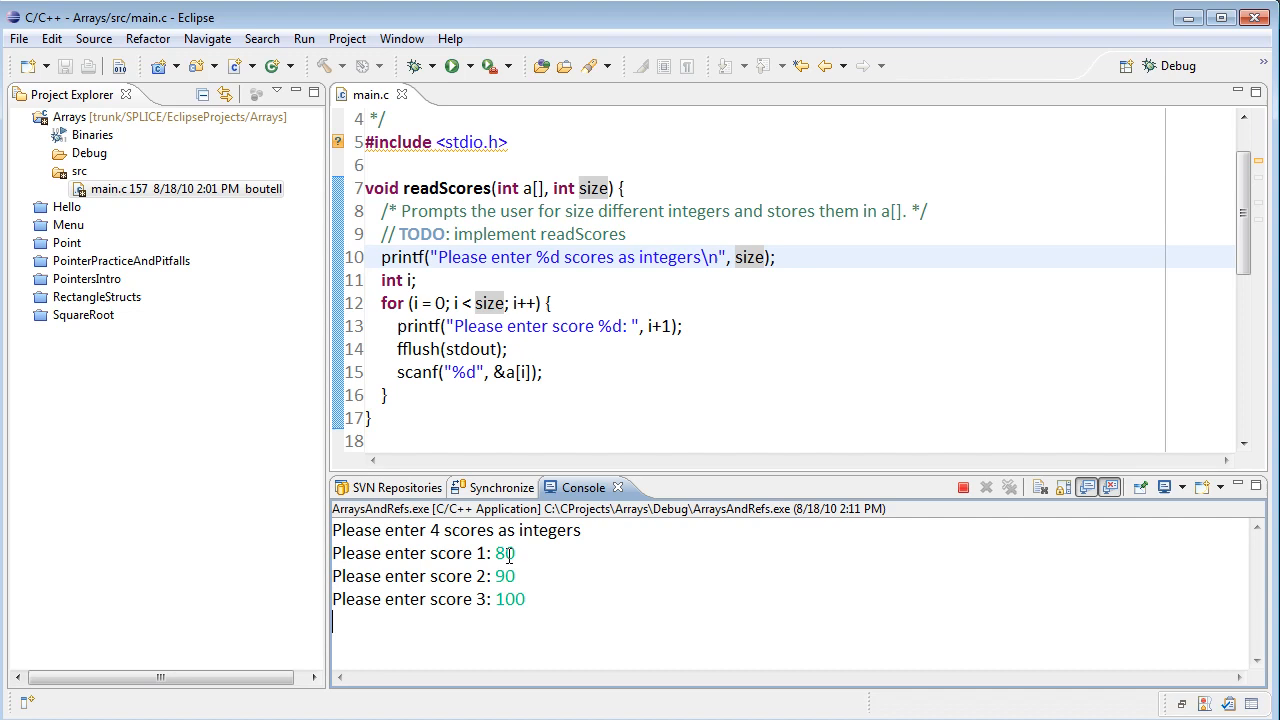
text(72)
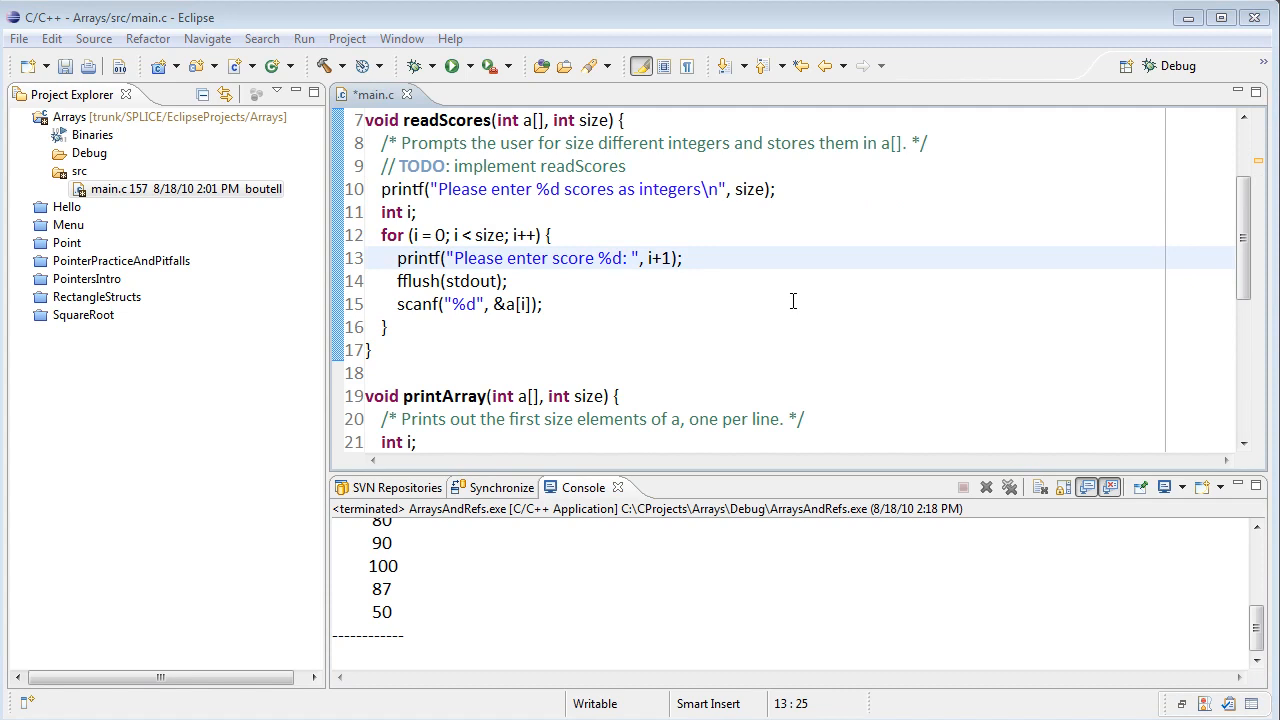
Run with size 5 and enter 90, 76 and 90 at the console prompts
scroll(down, 3)
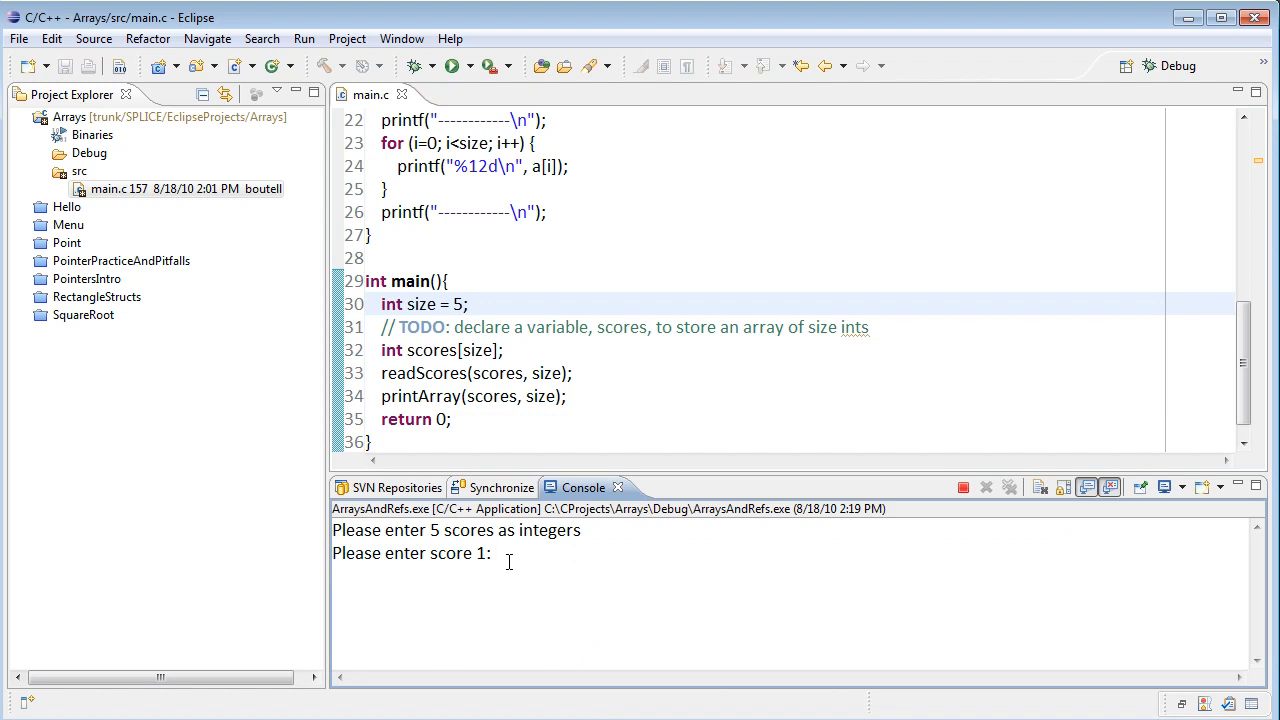
text(90)
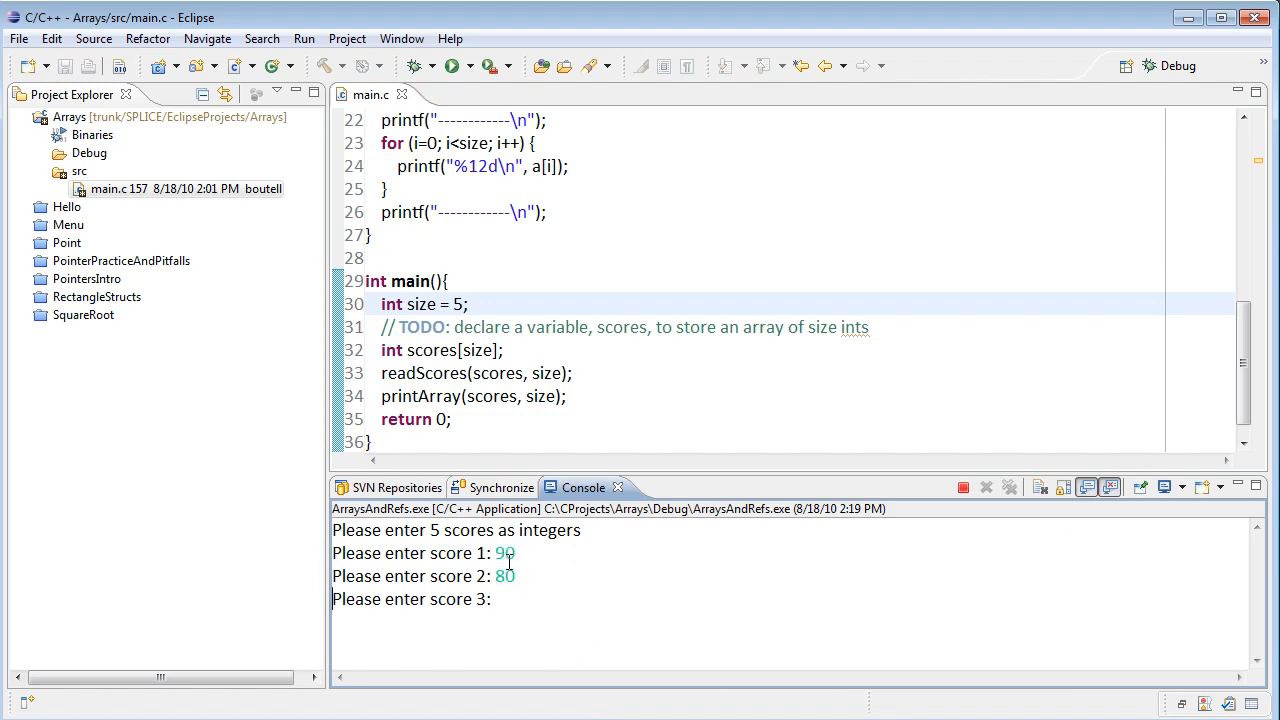
text(76)
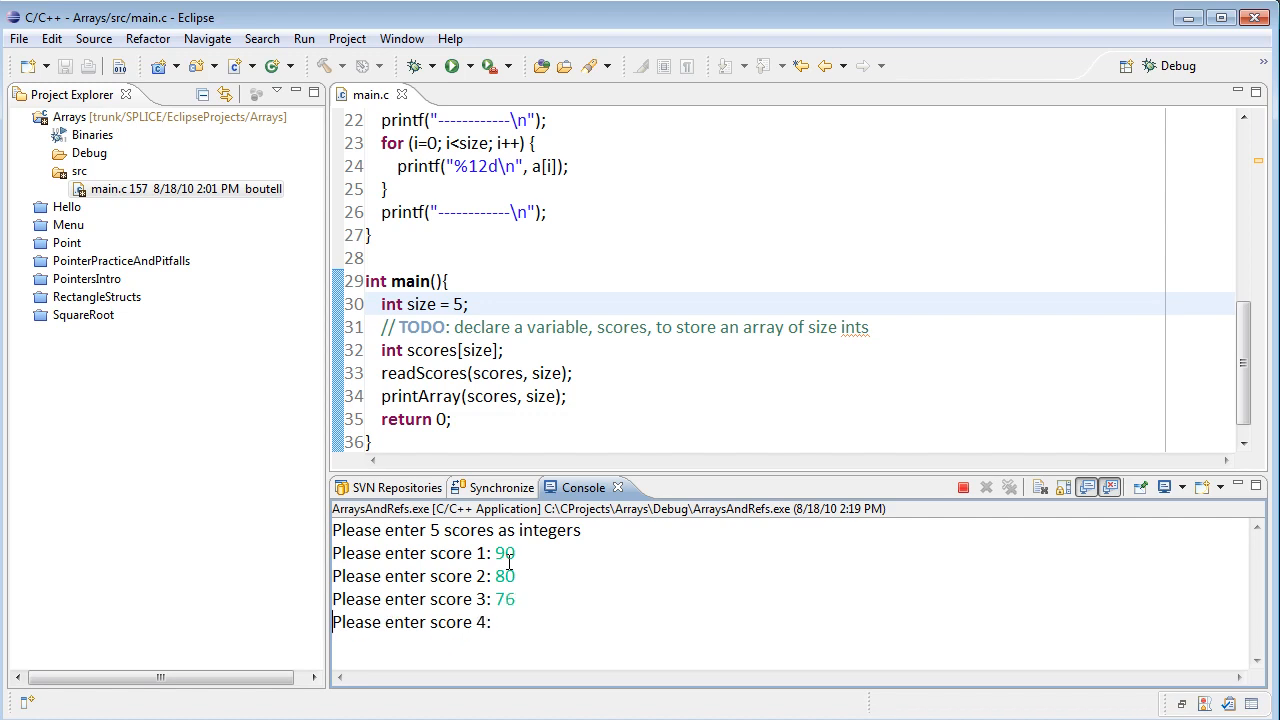
text(90)
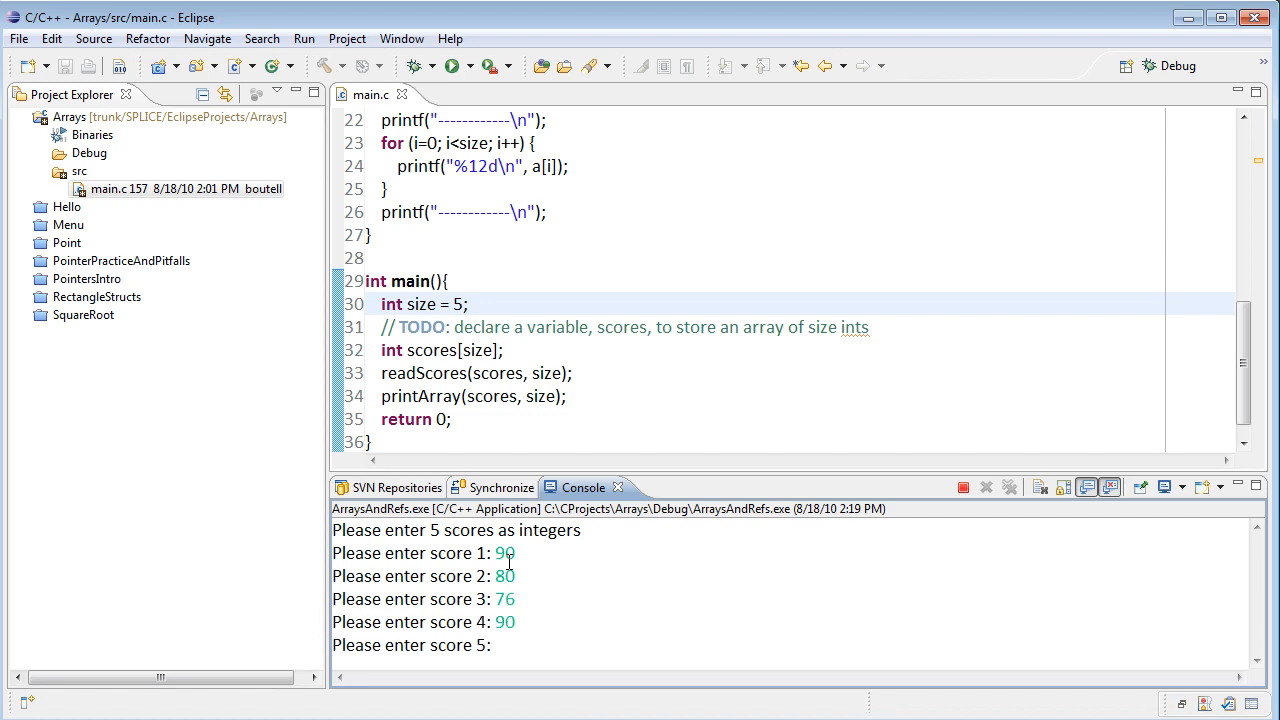